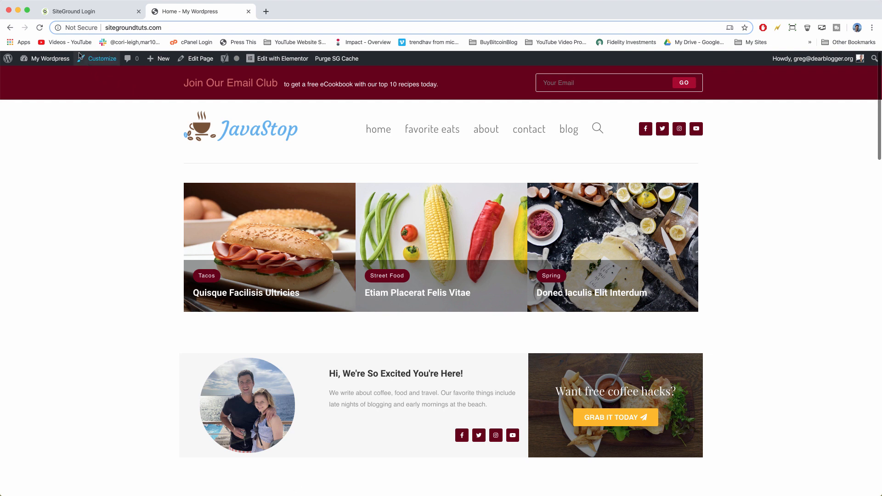
View Chrome's connection details showing sitegroundtuts.com is not secure
left_click(77, 28)
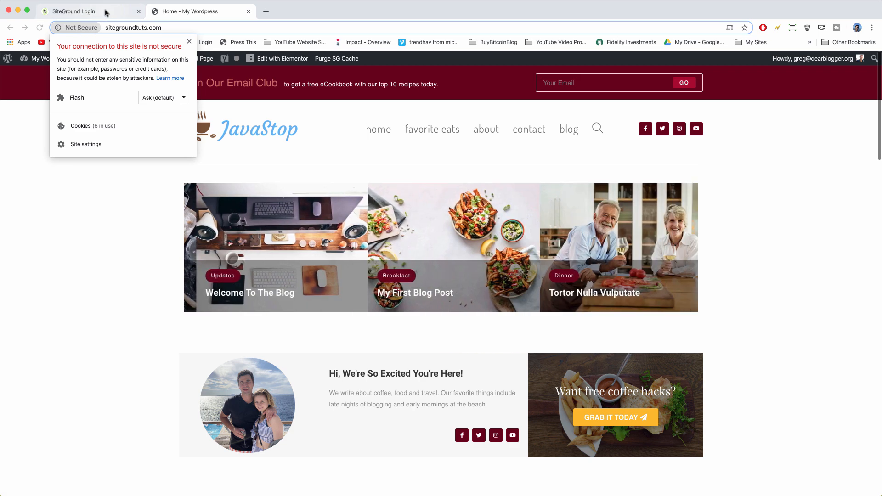
Sign in to the SiteGround account and go to the Websites list for sitegroundtuts.com
left_click(74, 11)
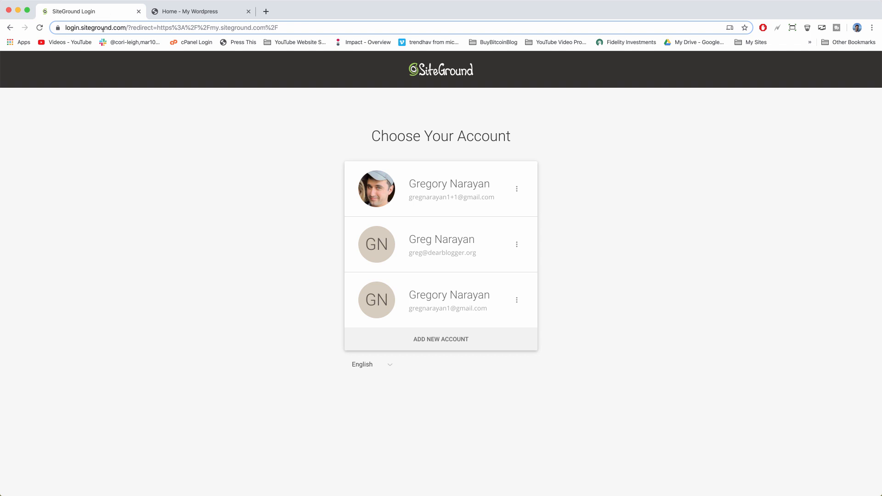
mouse_move(230, 139)
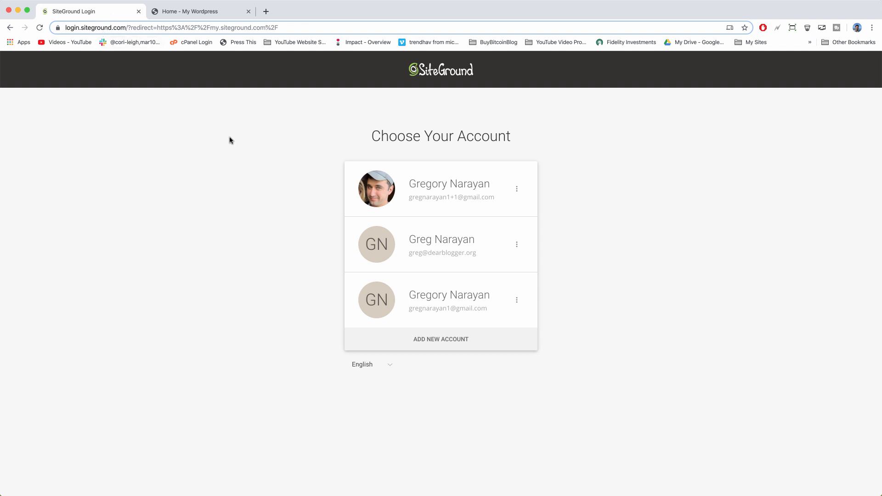
mouse_move(393, 205)
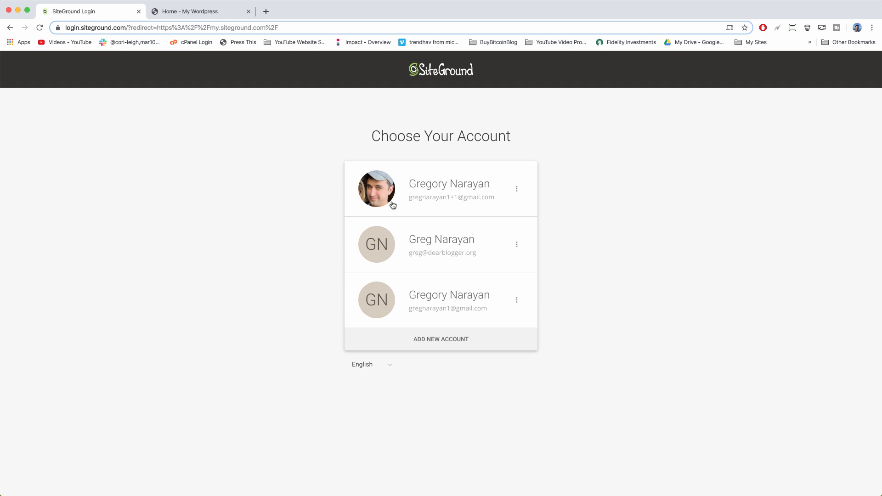
left_click(442, 244)
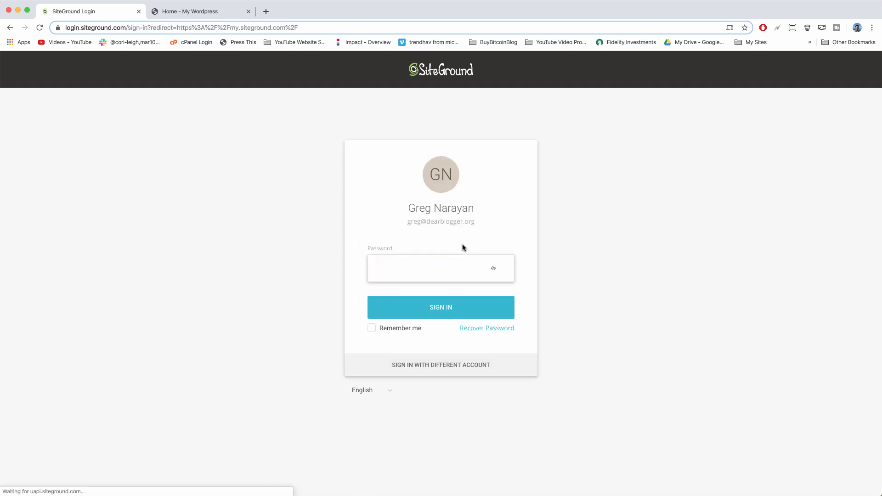
left_click(440, 307)
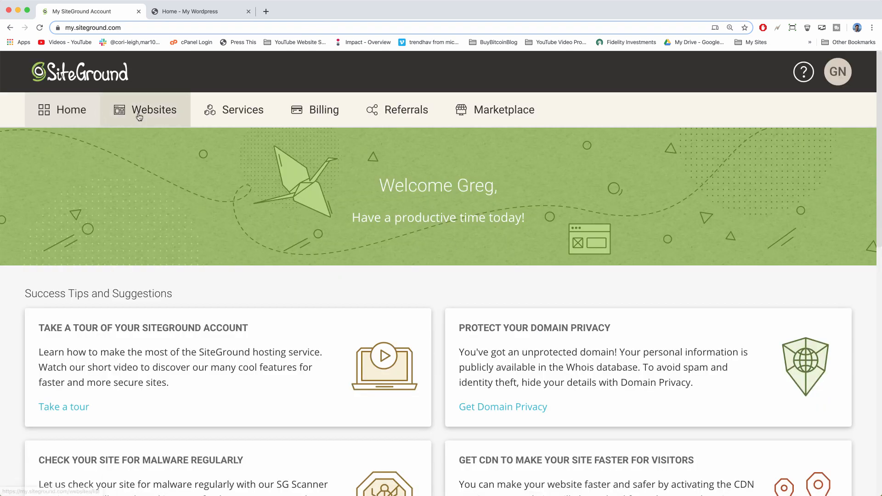
left_click(154, 110)
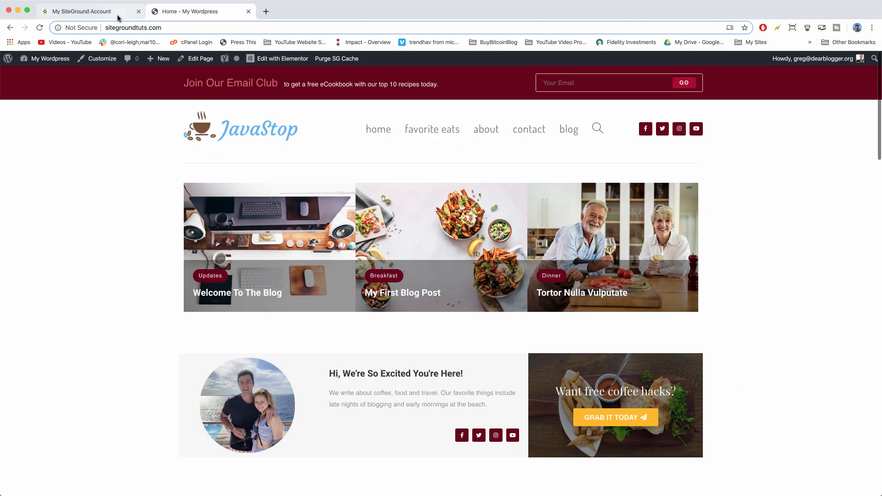
left_click(79, 11)
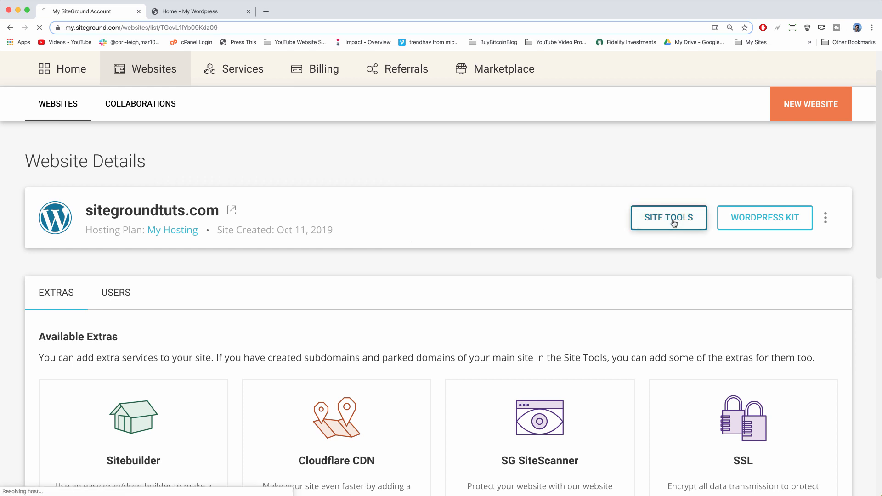
Check SSL Manager in Site Tools for an active Let's Encrypt certificate, then return to the homepage
left_click(668, 218)
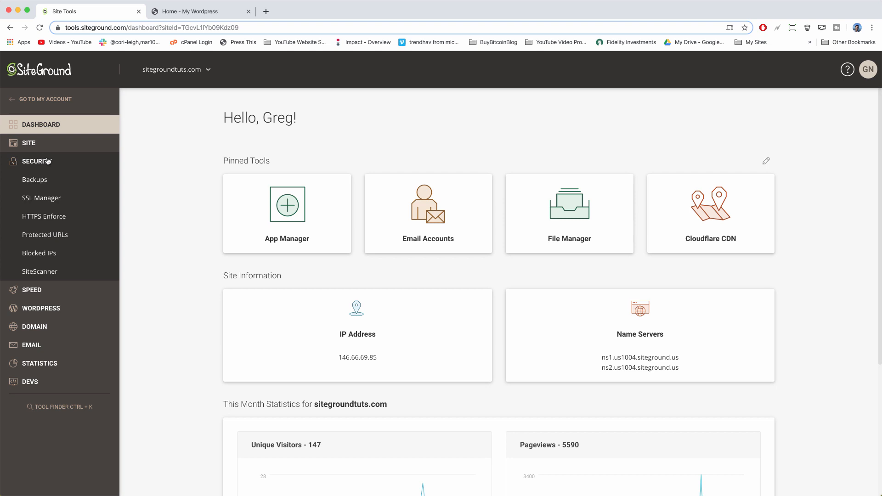
left_click(41, 198)
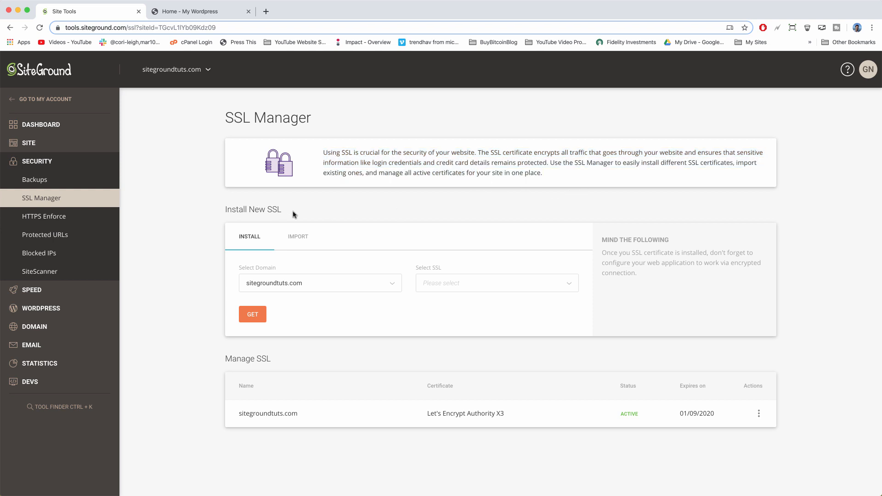
mouse_move(347, 291)
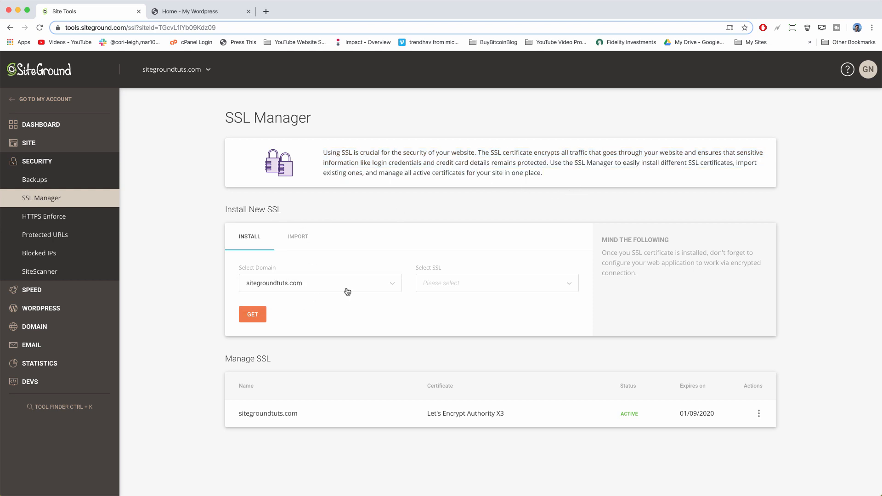
left_click(496, 283)
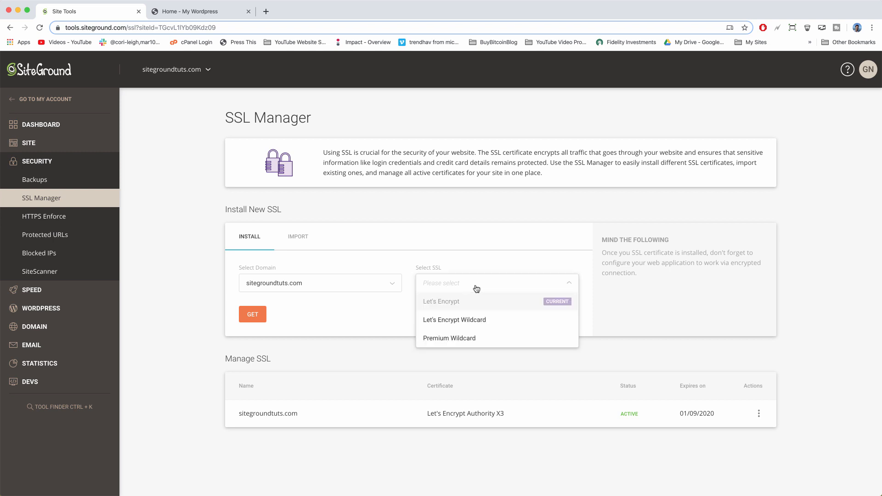
mouse_move(487, 303)
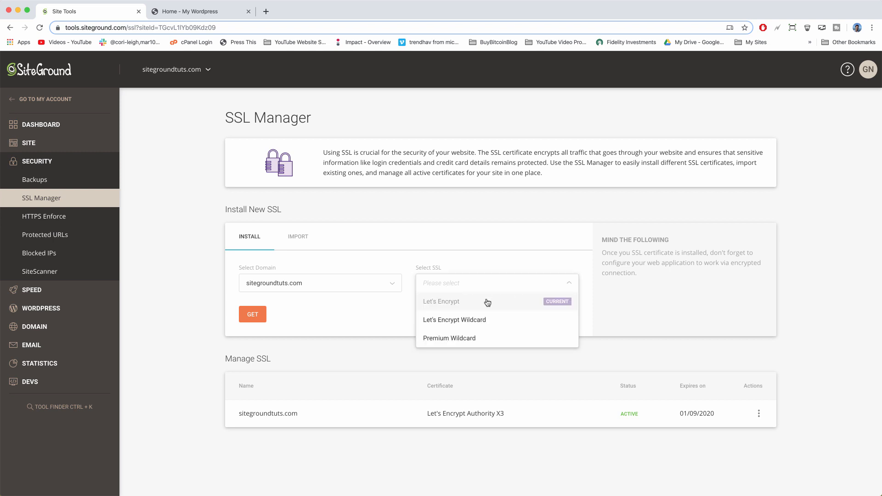
mouse_move(551, 310)
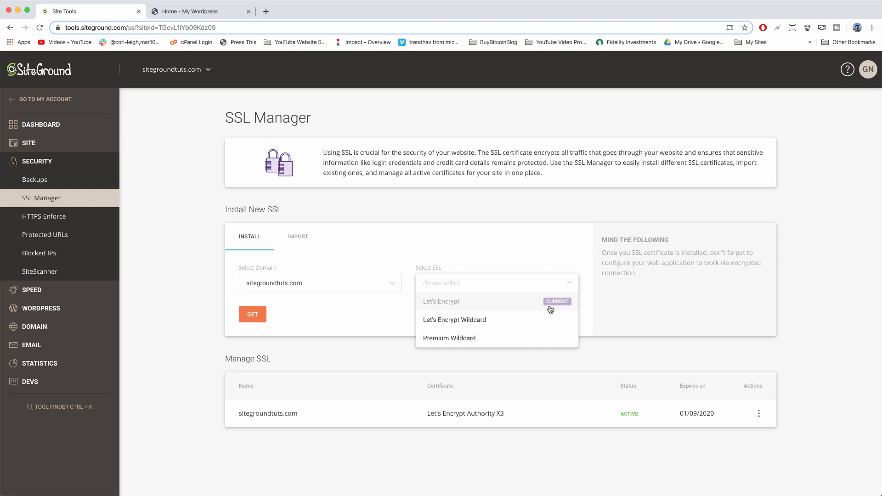
mouse_move(496, 321)
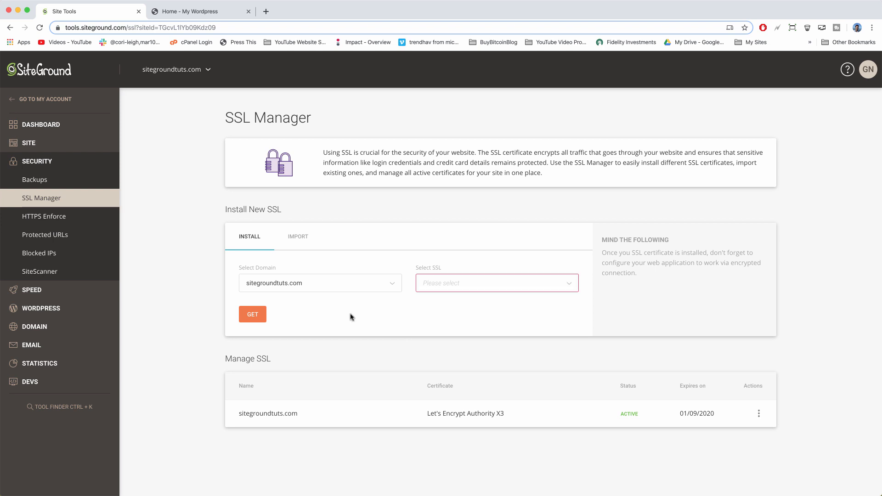
mouse_move(380, 313)
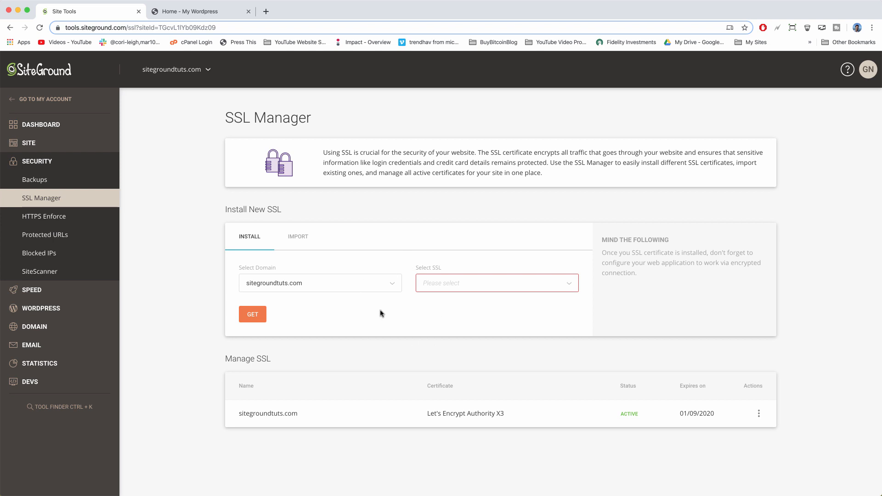
left_click(194, 11)
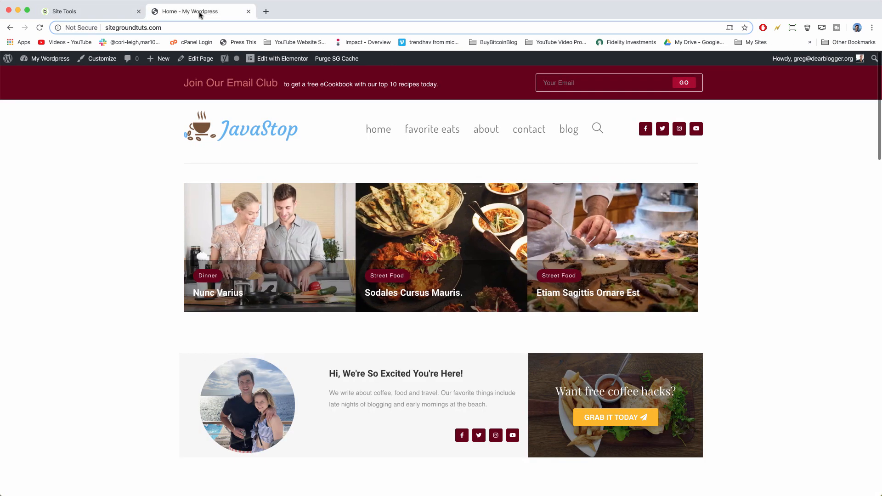
From the dashboard, search the plugin directory for 'really simple' and install Really Simple SSL
left_click(50, 59)
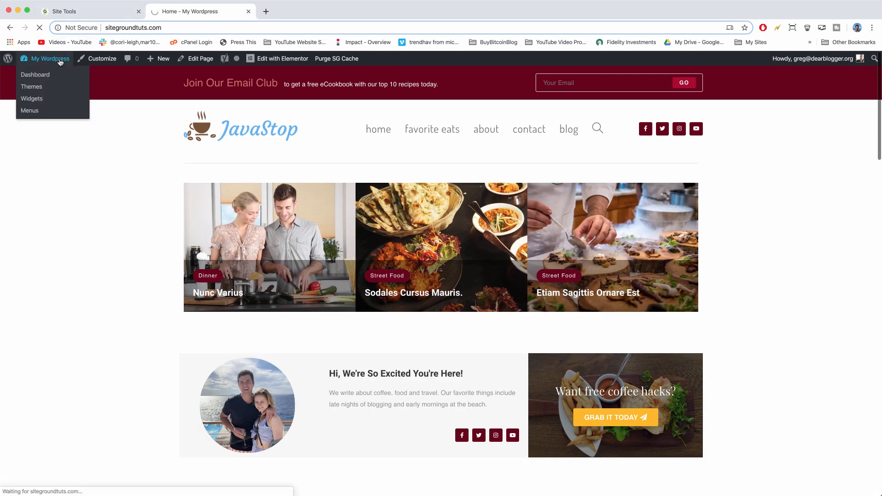
left_click(35, 75)
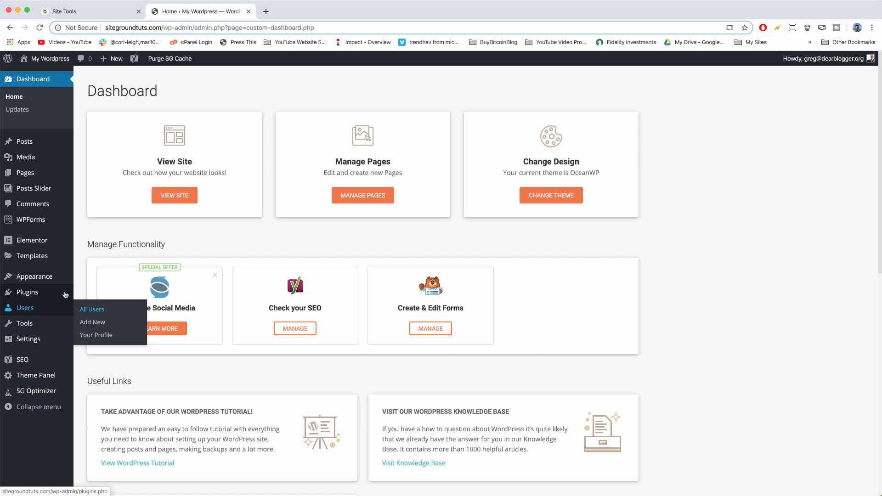
left_click(27, 293)
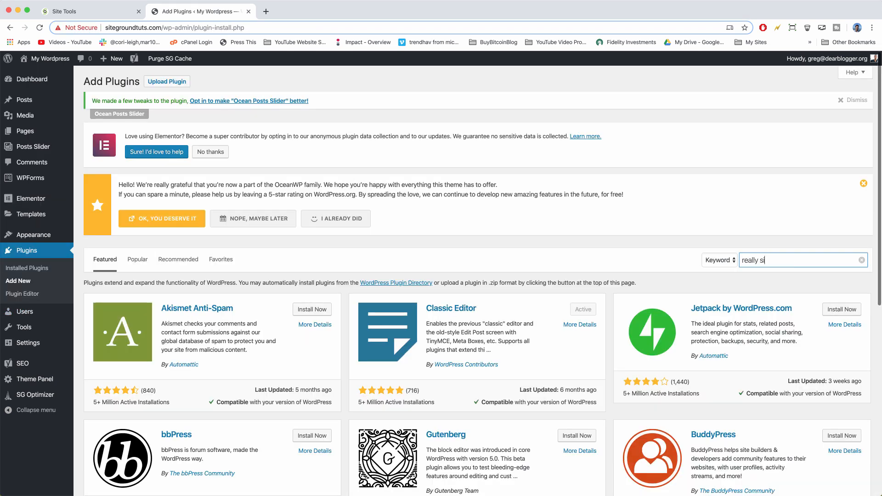
key("Return")
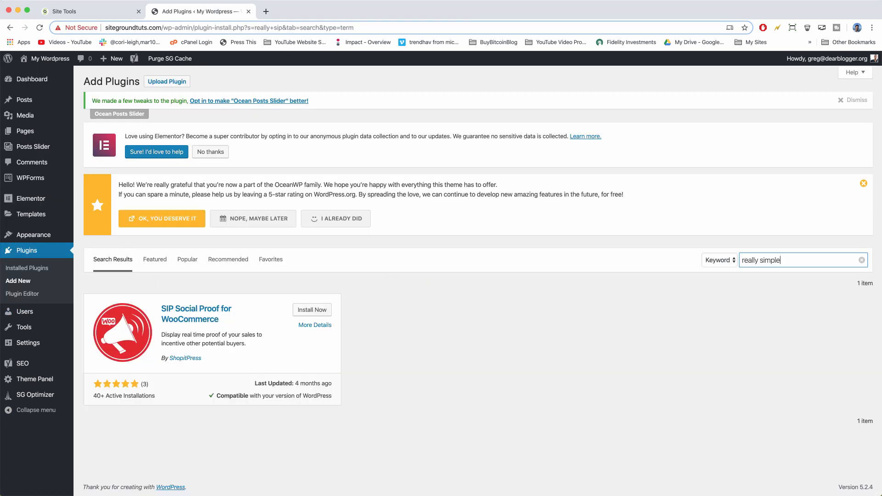
left_click(308, 310)
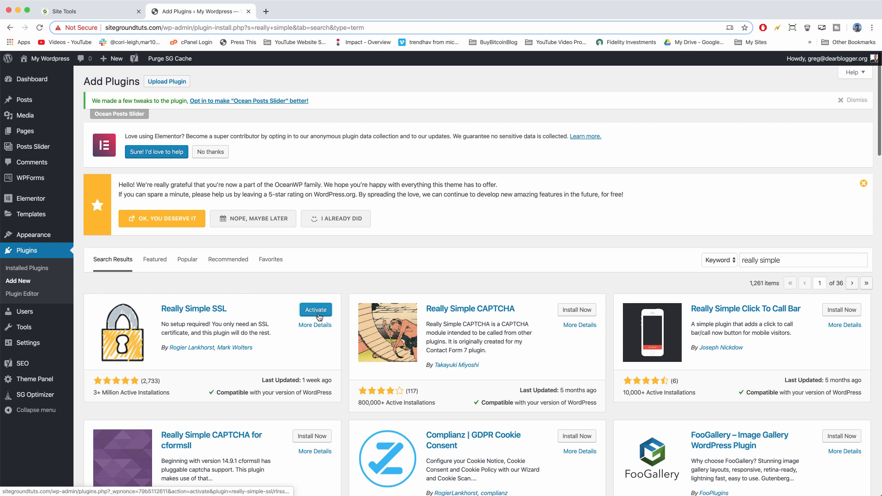
Activate Really Simple SSL and choose 'Go ahead, activate SSL!' to migrate the site
left_click(315, 310)
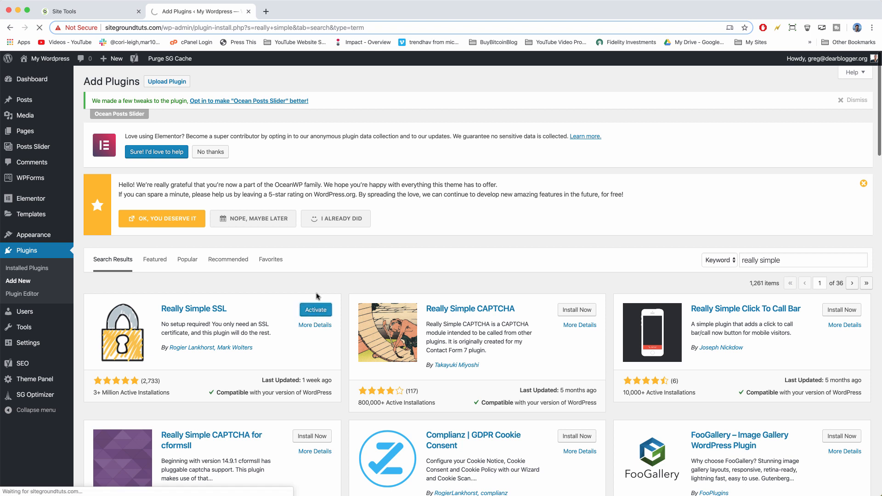
left_click(315, 310)
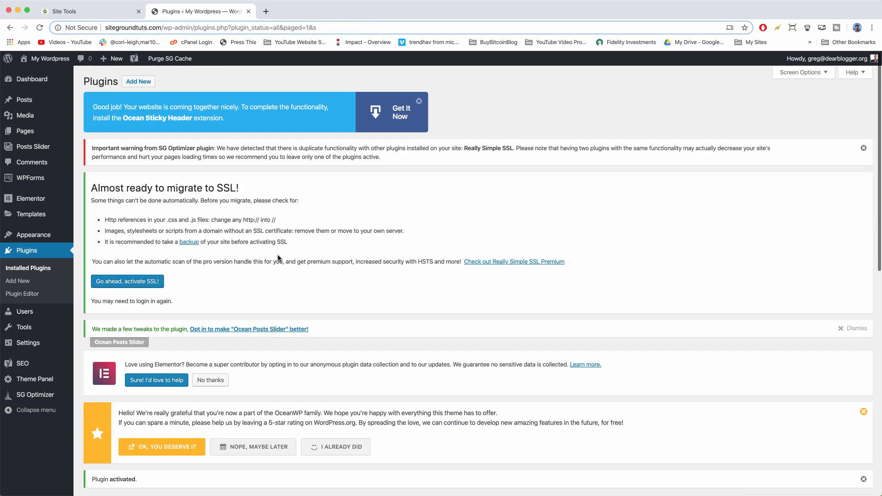
mouse_move(184, 272)
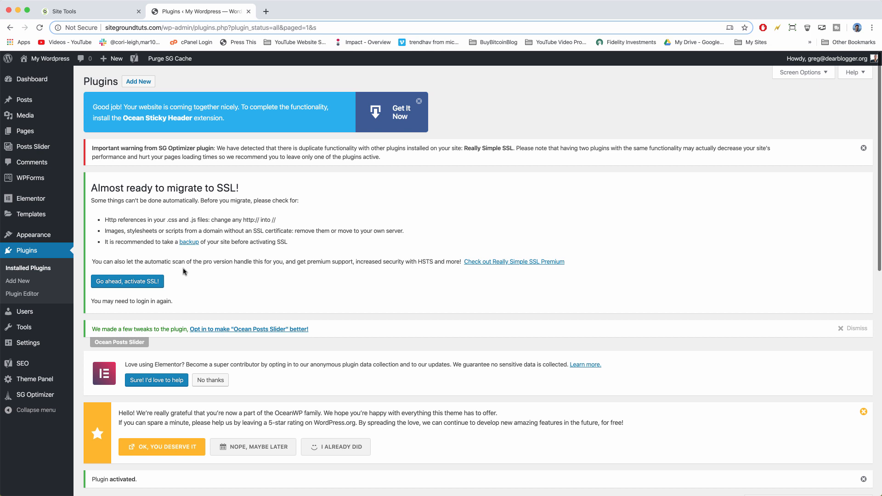
left_click(127, 281)
type("sitegro")
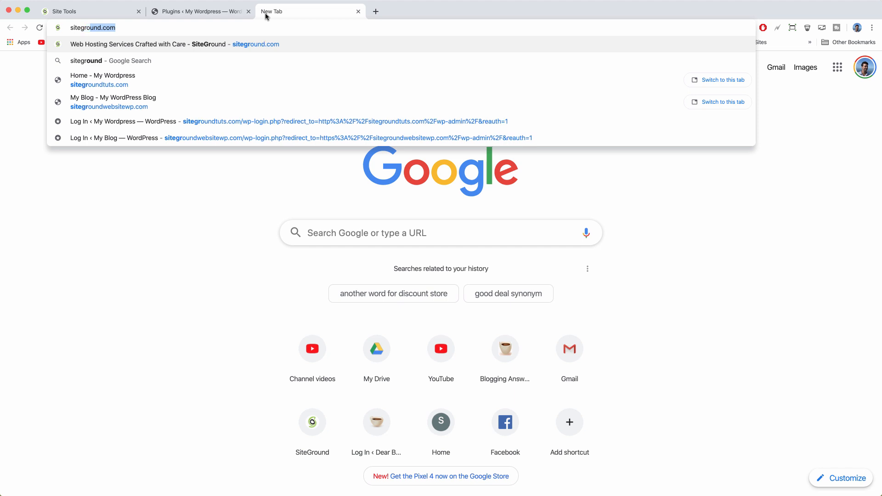
Reload the homepage, check its still not-fully-secure connection, and return to the Plugins page
left_click(102, 79)
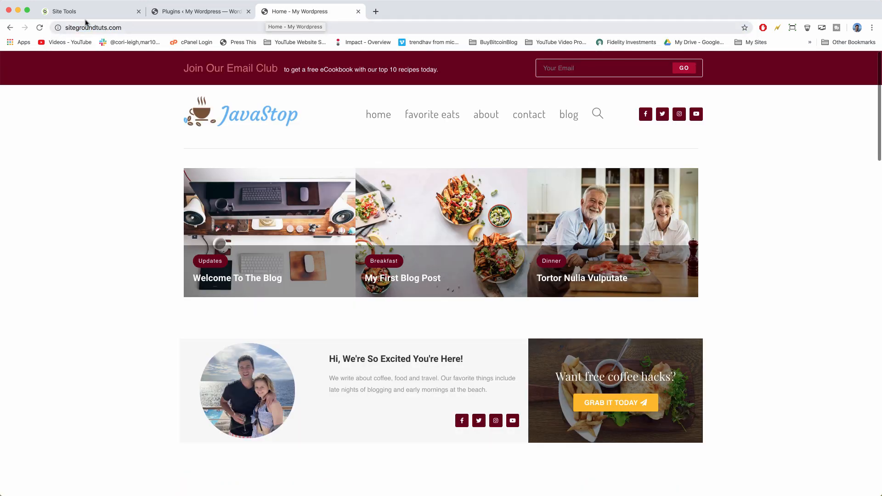
left_click(58, 28)
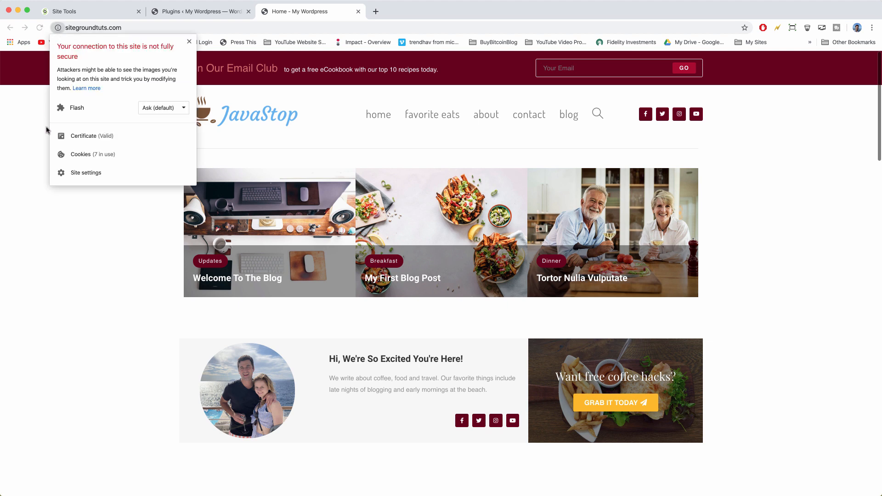
mouse_move(56, 39)
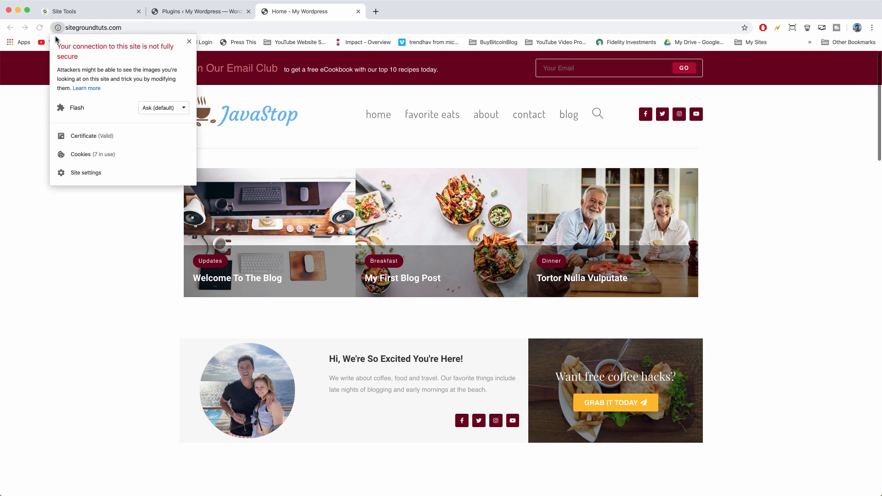
left_click(199, 11)
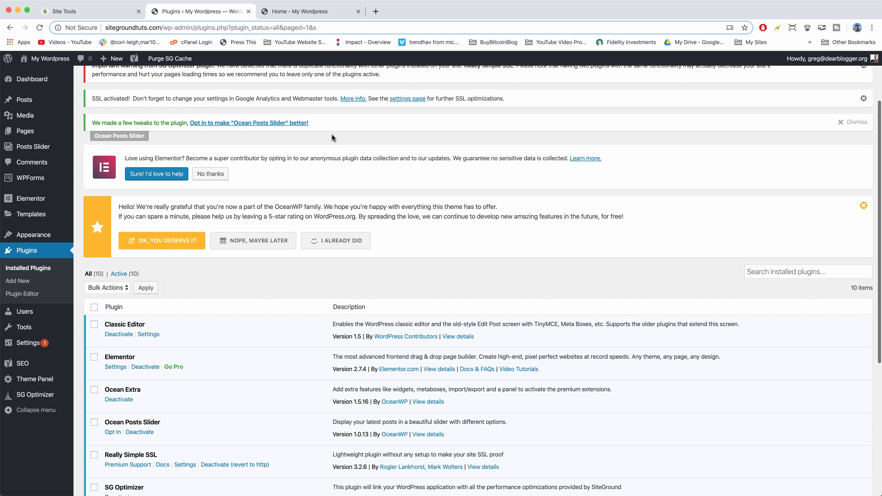
Reach Really Simple SSL's Settings from the plugins list, re-authenticating to see its configuration warnings
scroll("down", 3)
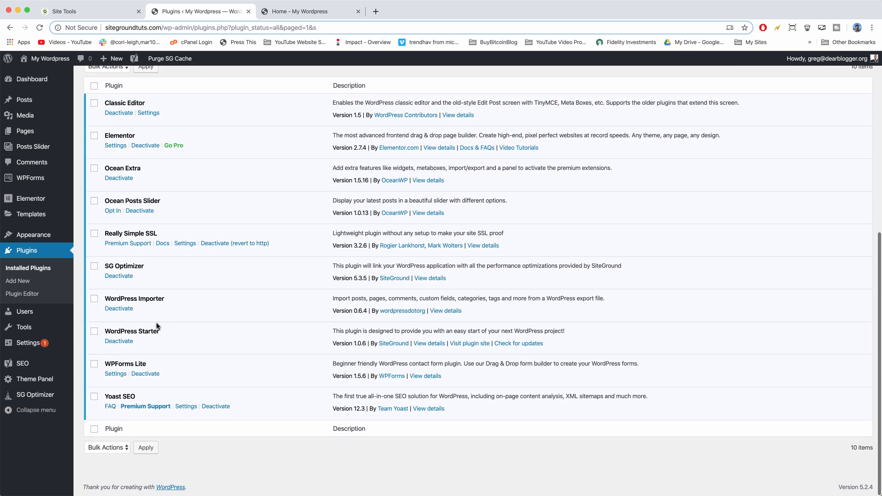
left_click(184, 243)
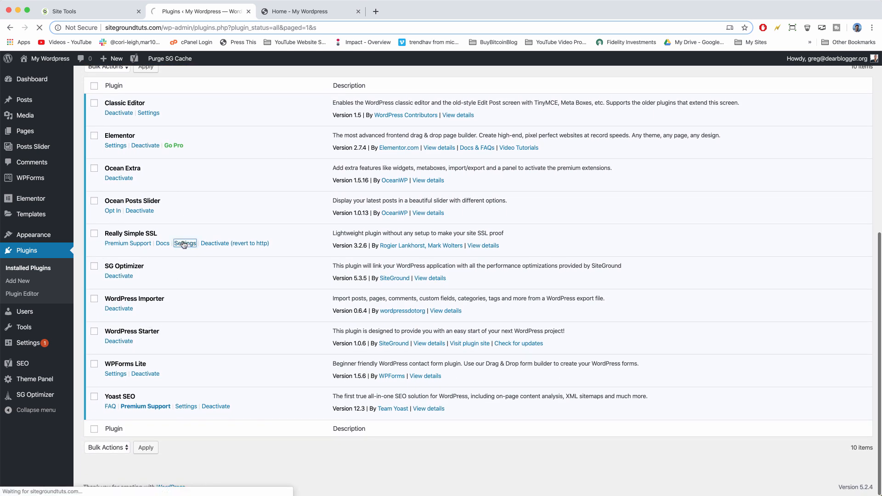
left_click(185, 243)
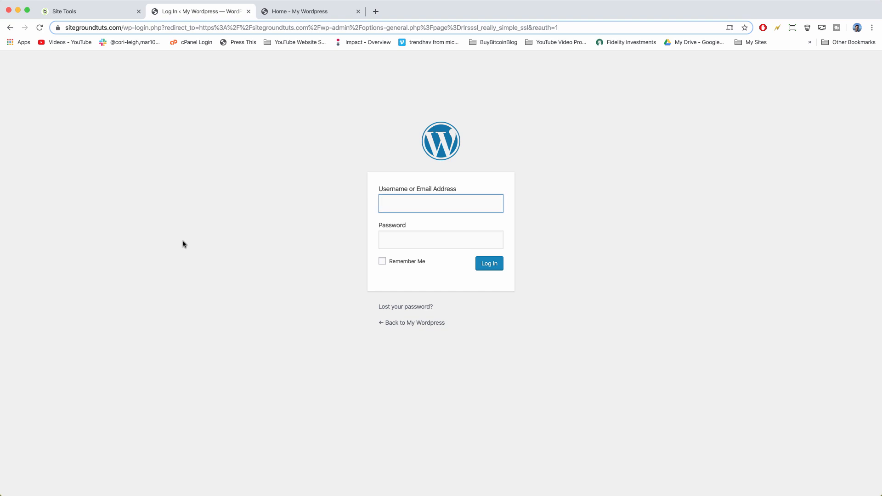
left_click(488, 264)
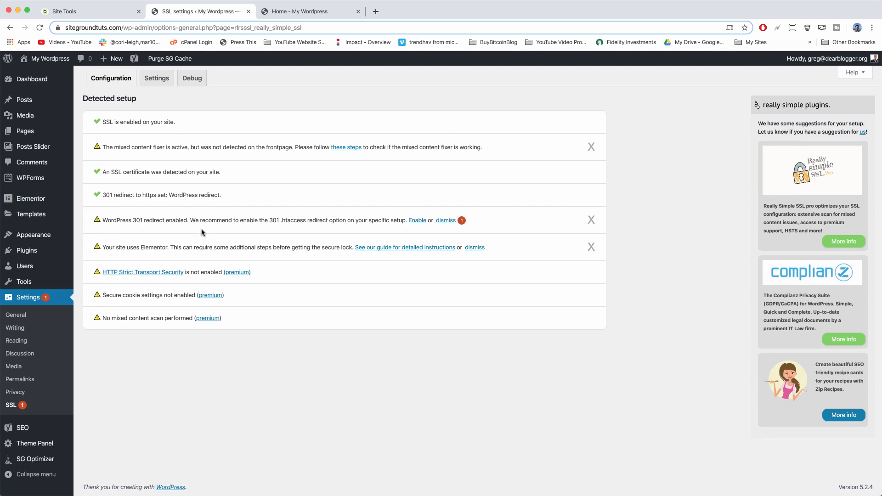
mouse_move(225, 85)
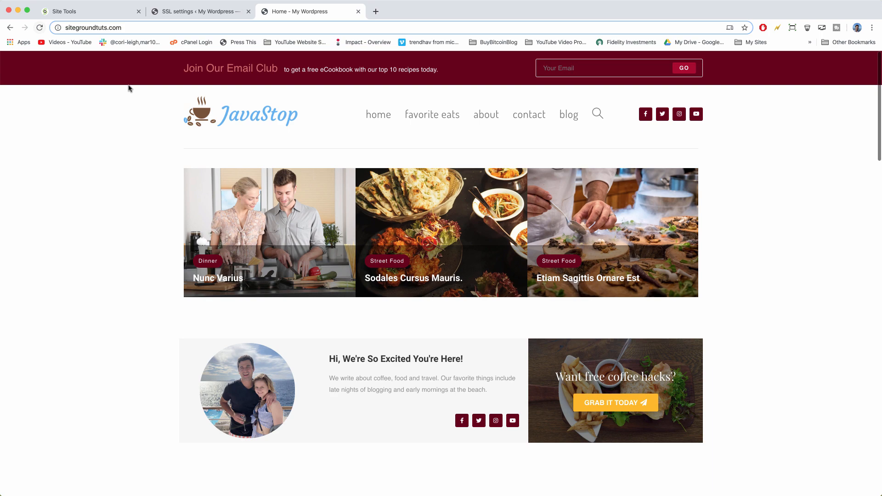
Look over the homepage content and go back to the SSL configuration overview
scroll("down", 3)
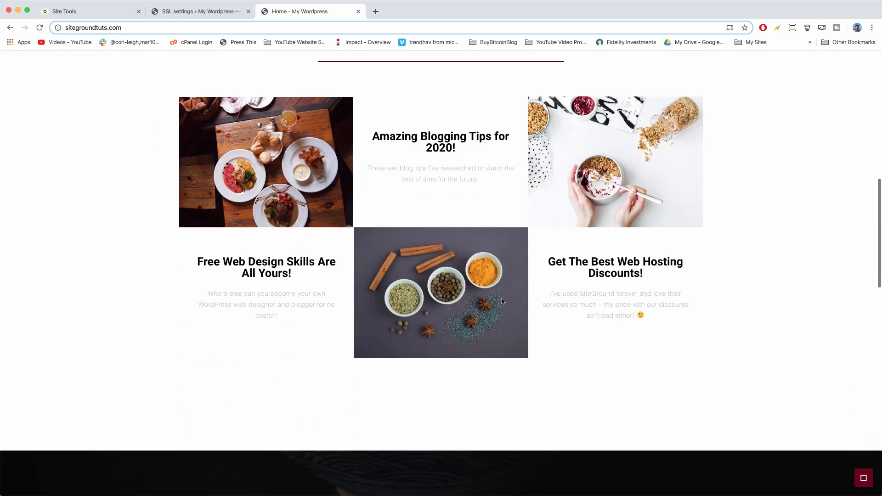
scroll("up", 3)
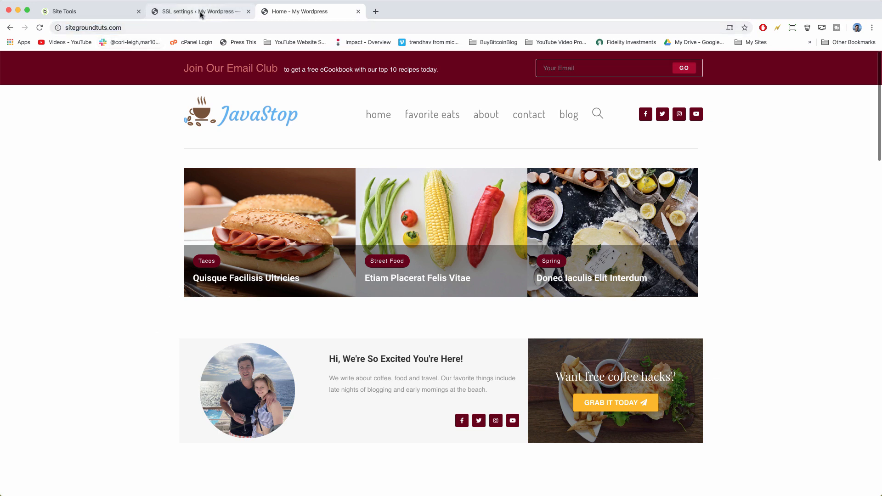
left_click(199, 11)
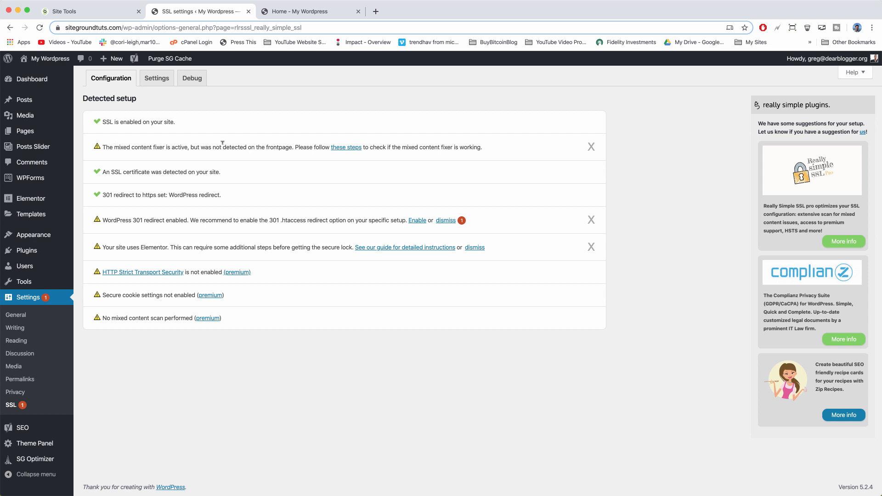
mouse_move(174, 153)
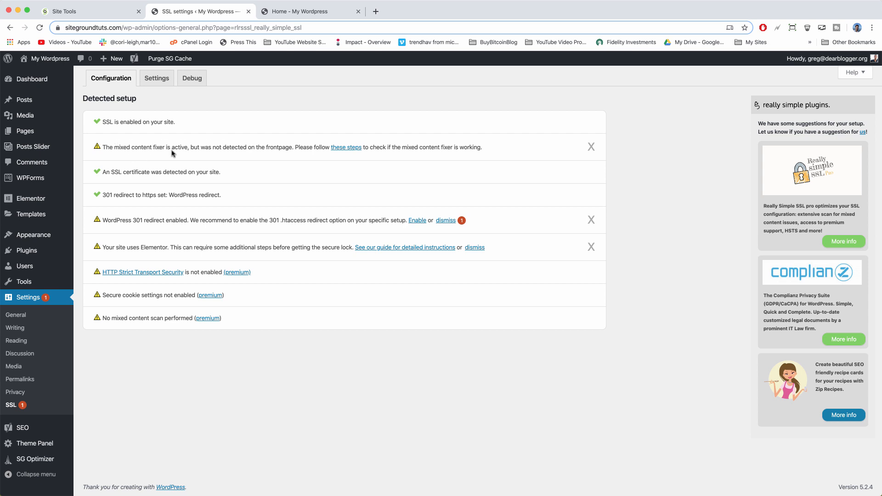
mouse_move(347, 147)
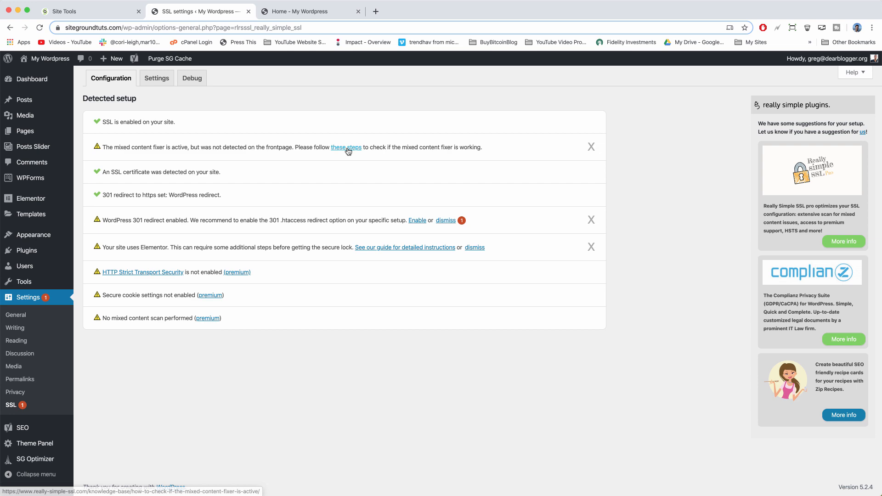
Read the 'these steps' mixed content fixer guide and select its data-rsssl=1 marker text
left_click(346, 147)
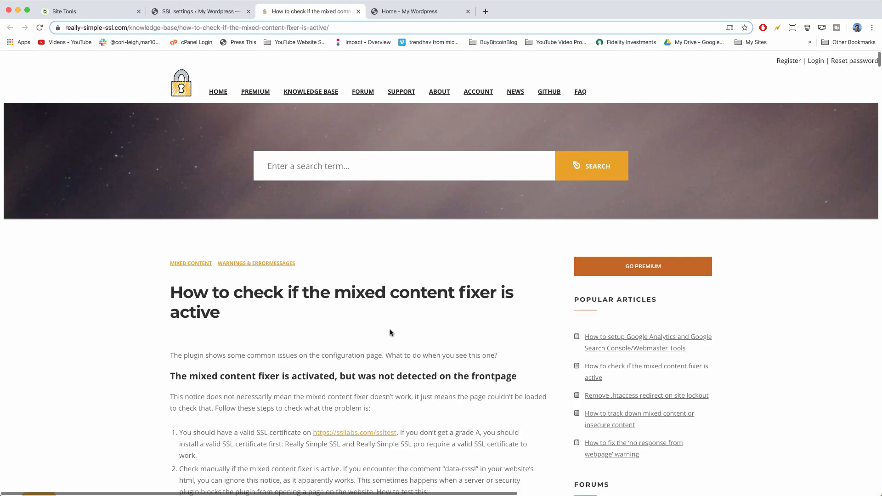
scroll("down", 3)
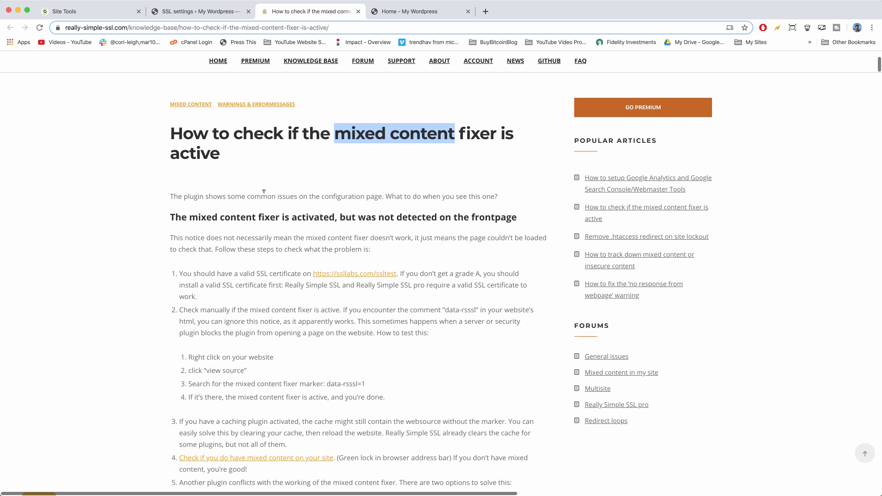
scroll("down", 3)
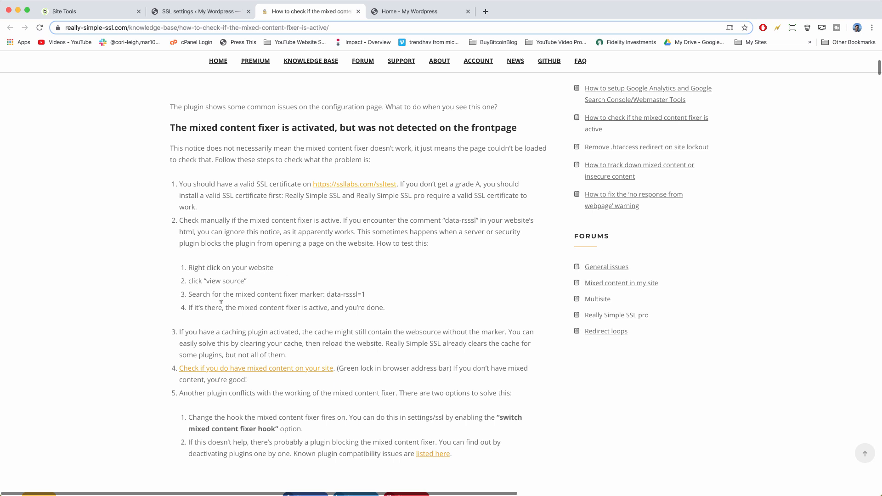
mouse_move(326, 291)
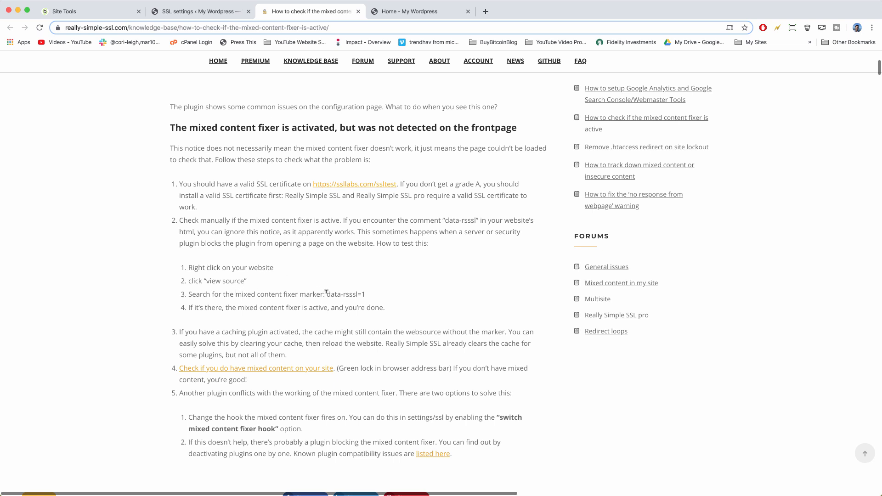
double_click(345, 294)
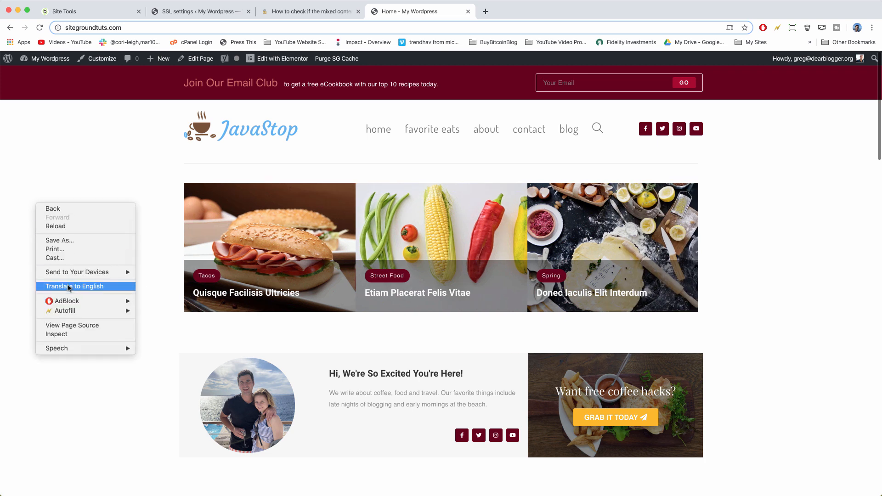
View the homepage source to confirm data-rsssl=1 is present, then close the source view
left_click(72, 325)
type("data-rsssl=1")
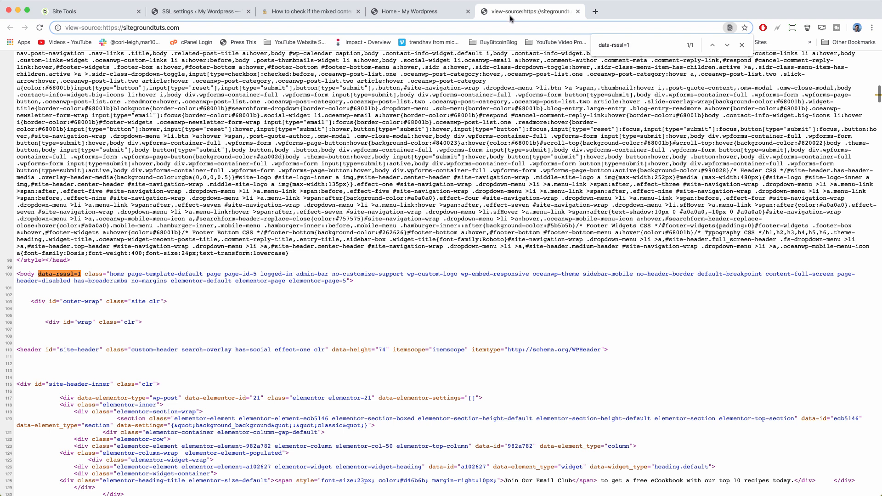
left_click(419, 11)
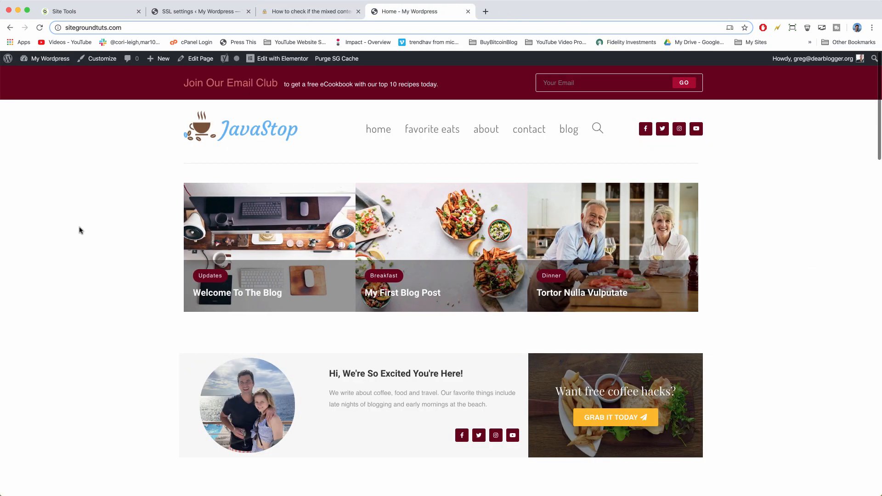
Bring up Chrome DevTools on the homepage, glancing back at the mixed content fixer guide
right_click(80, 230)
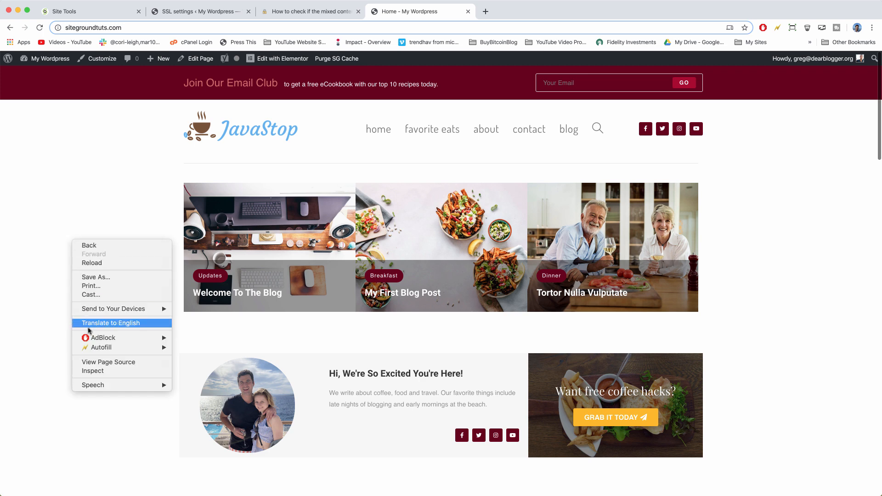
left_click(94, 371)
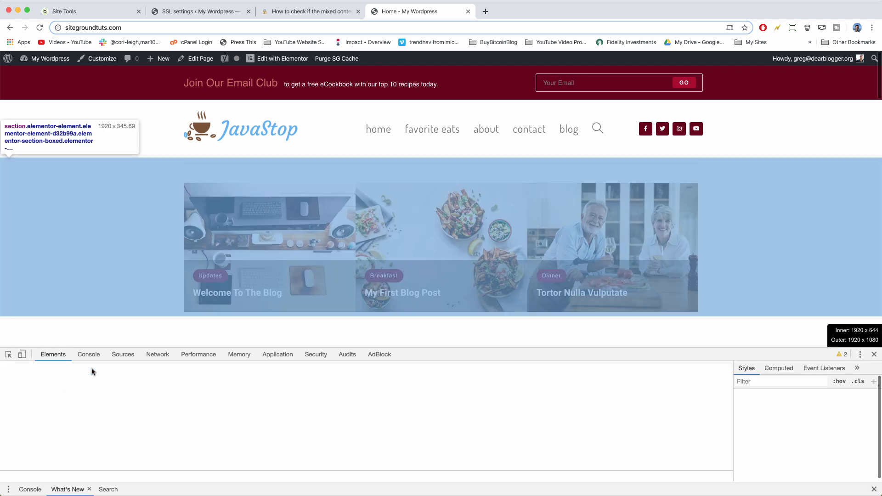
left_click(310, 11)
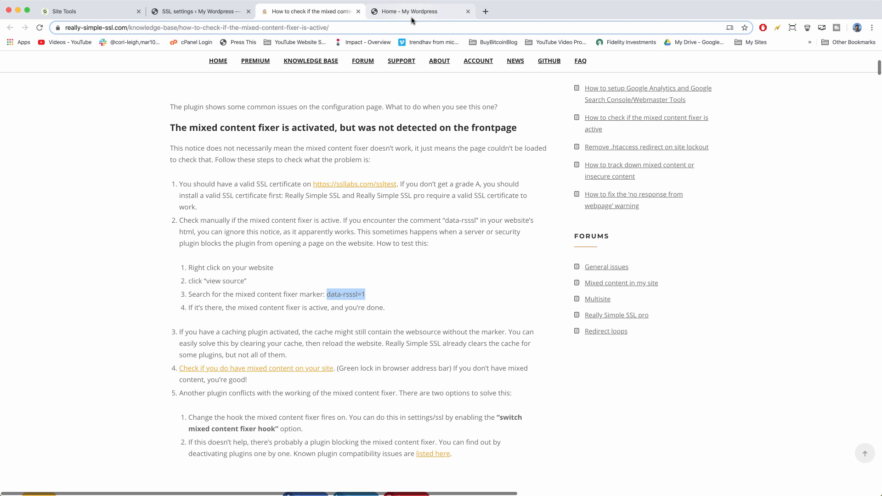
left_click(419, 11)
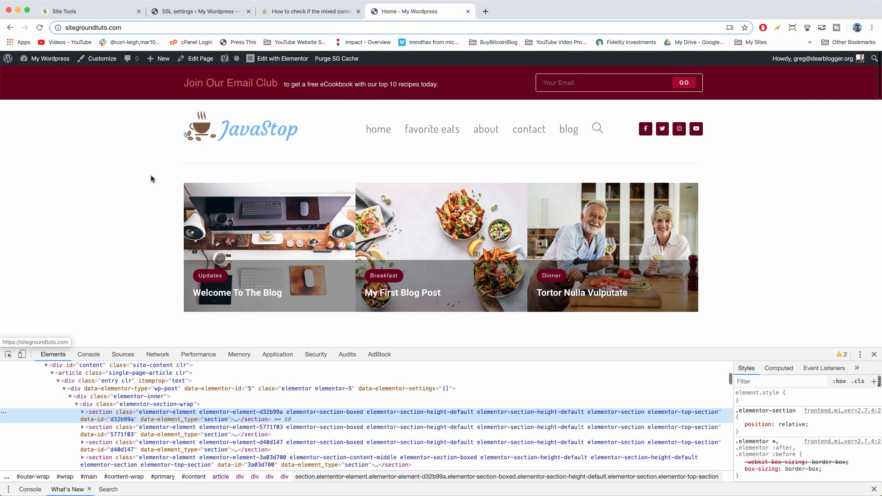
mouse_move(95, 339)
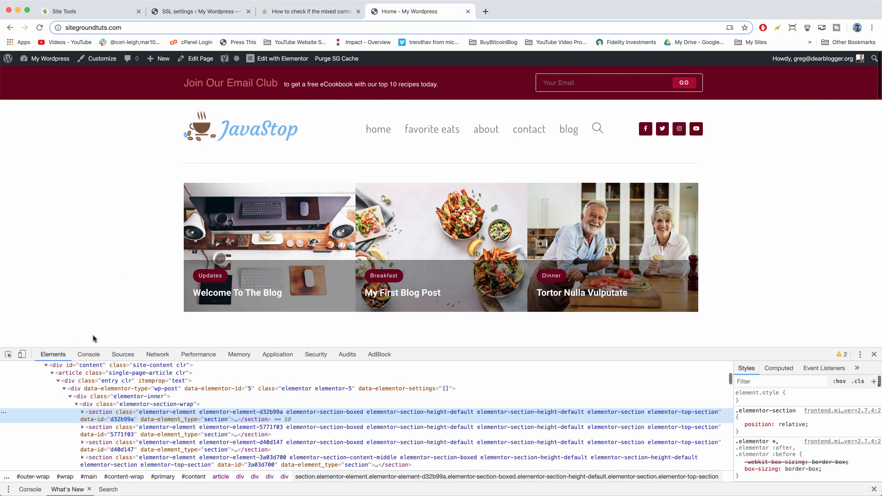
Review the Console's mixed-content warnings for c_img10.jpeg and c_img14.jpeg, then dismiss DevTools
left_click(88, 355)
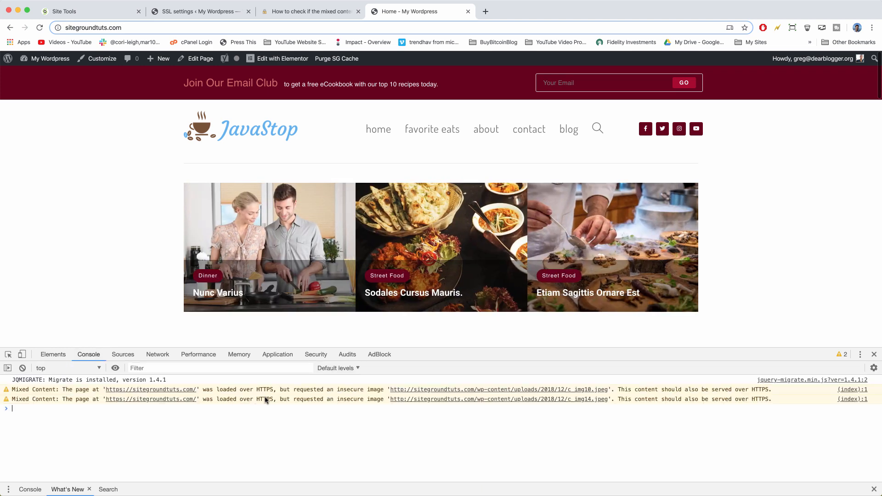
mouse_move(573, 420)
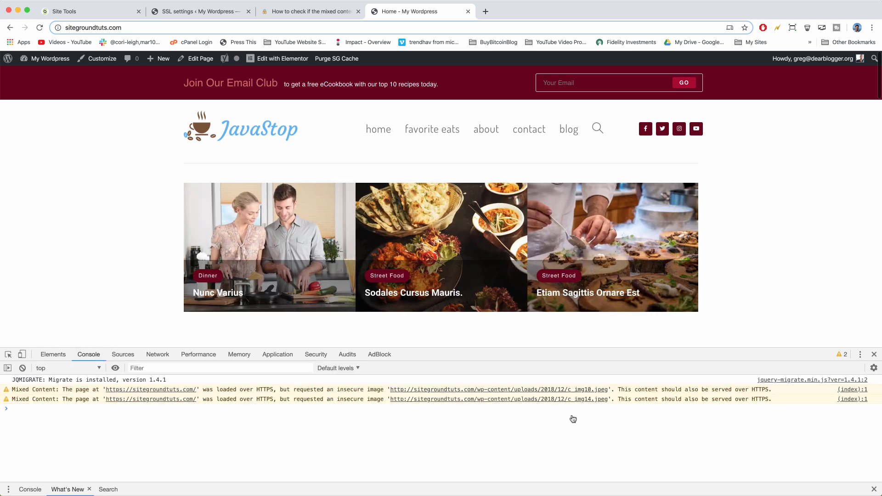
mouse_move(453, 392)
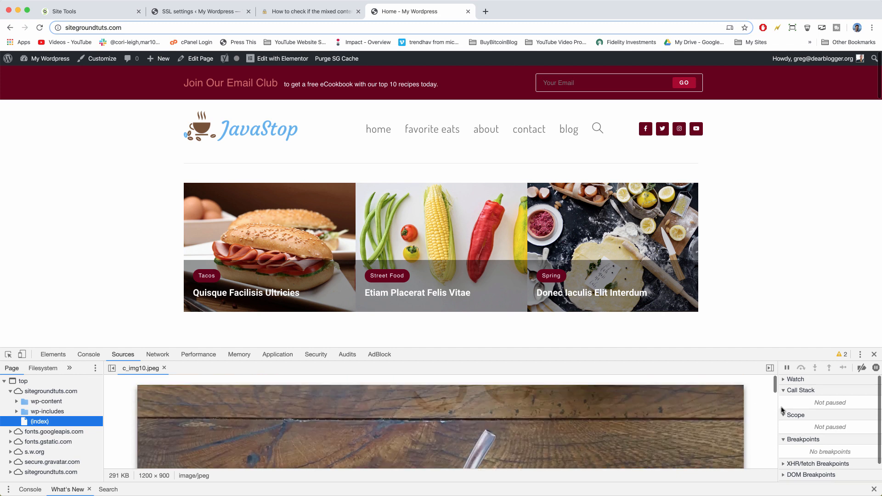
mouse_move(91, 366)
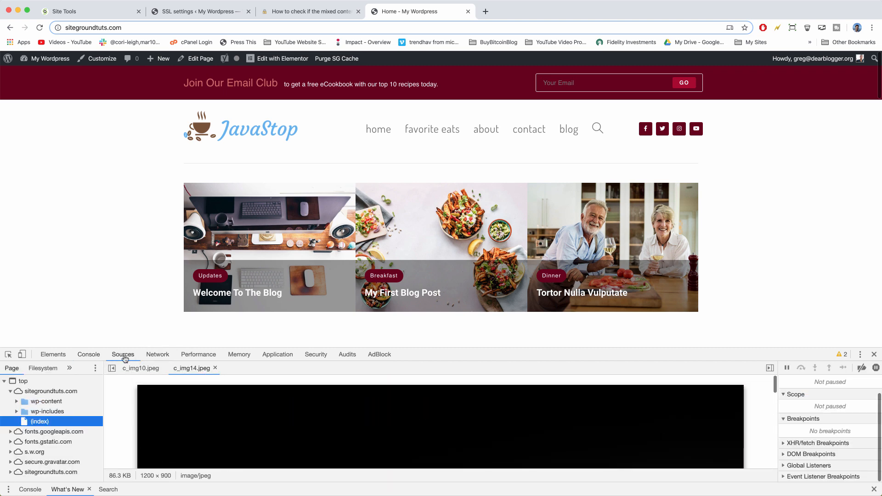
left_click(873, 354)
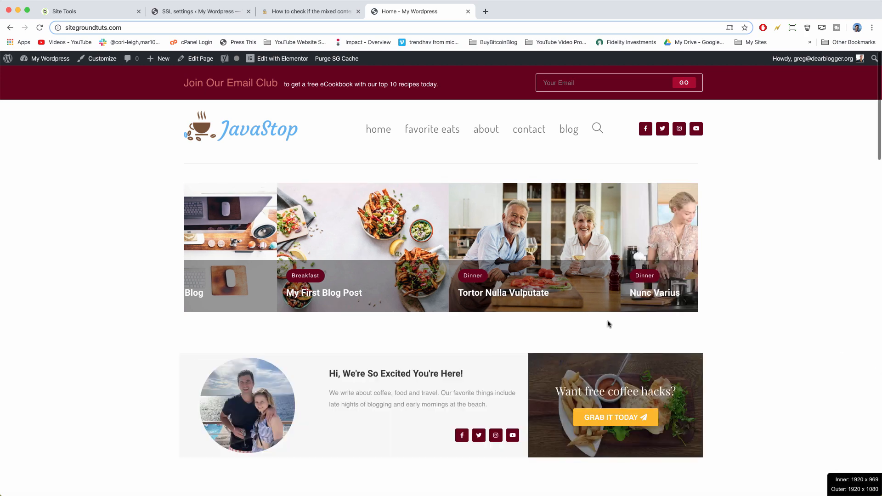
Launch the homepage in the Elementor editor via Edit with Elementor in the admin bar
scroll("down", 3)
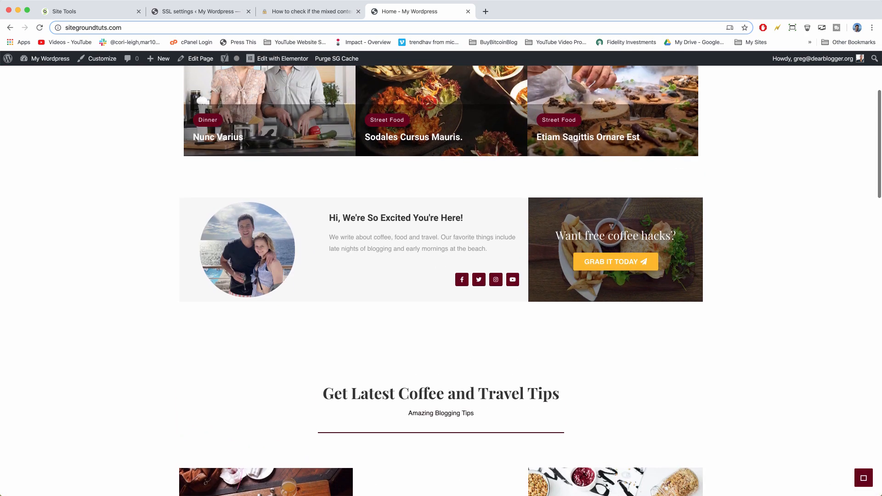
scroll("down", 3)
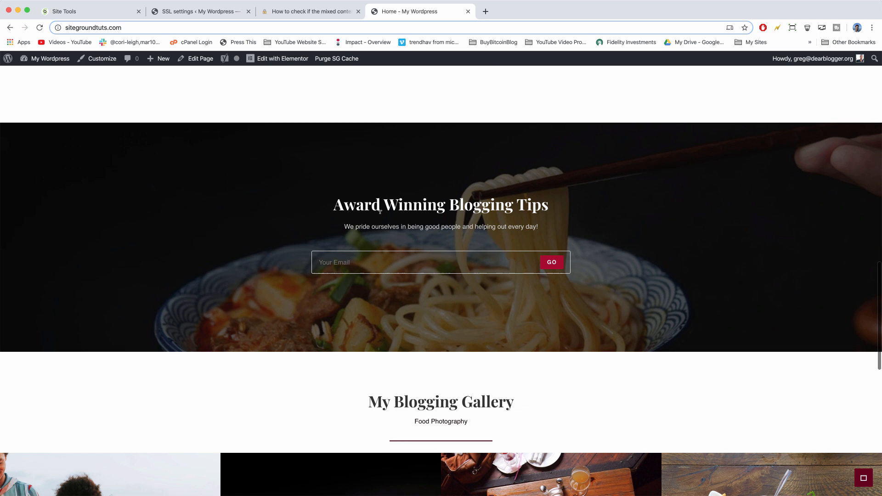
left_click(282, 59)
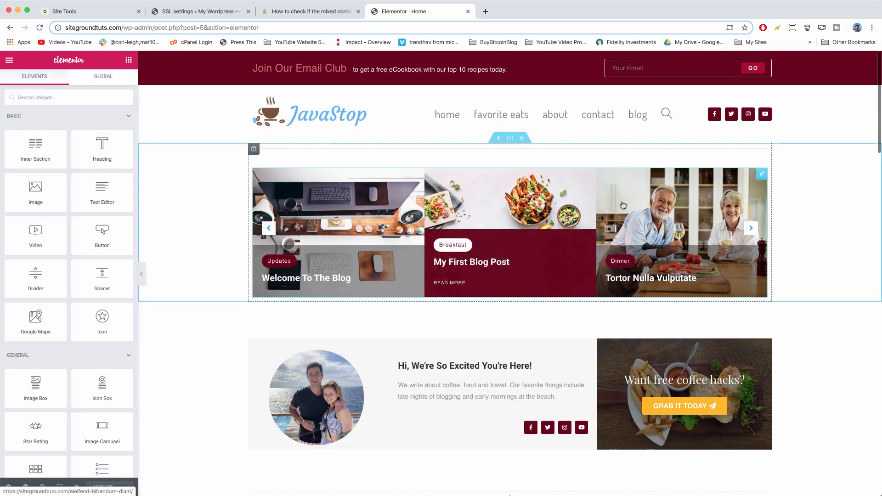
scroll("down", 3)
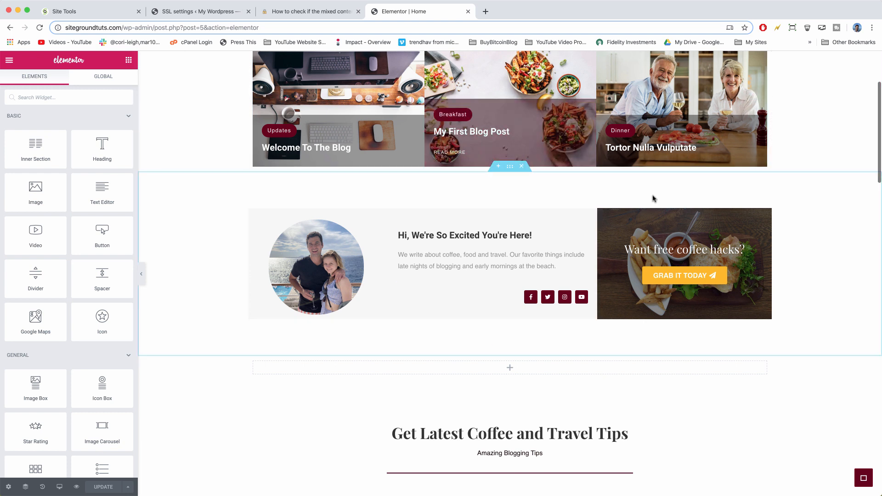
mouse_move(622, 221)
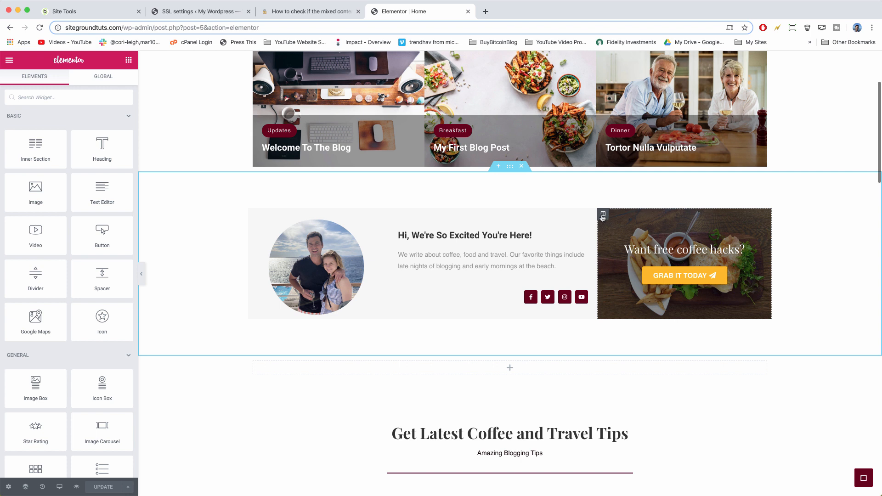
Swap the coffee hacks column's background from c_img10 to the spices photo c_img9 via the Media Library
left_click(603, 216)
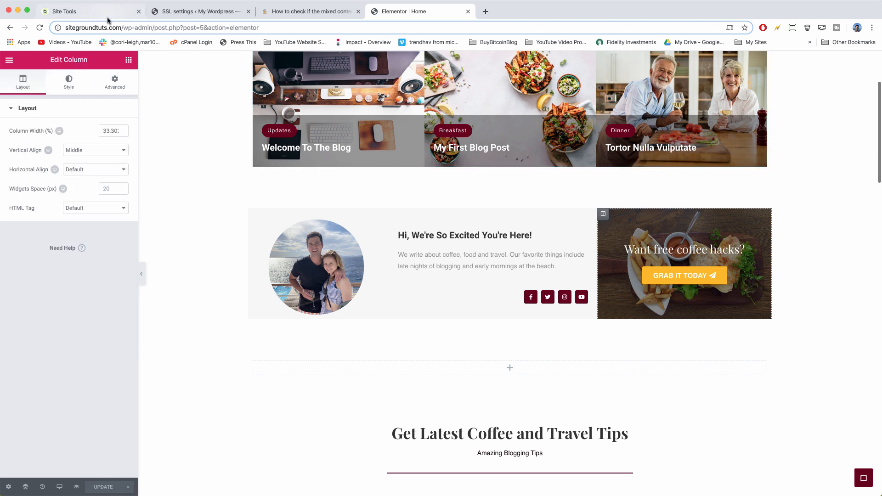
left_click(69, 82)
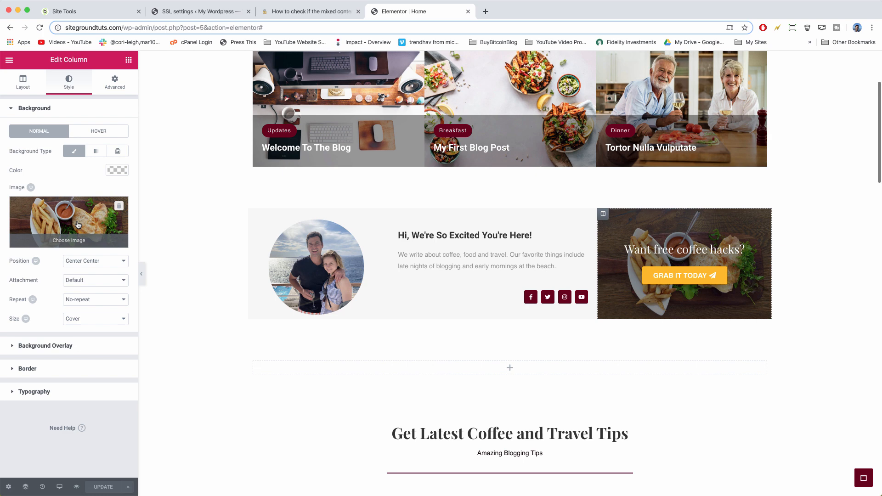
left_click(68, 229)
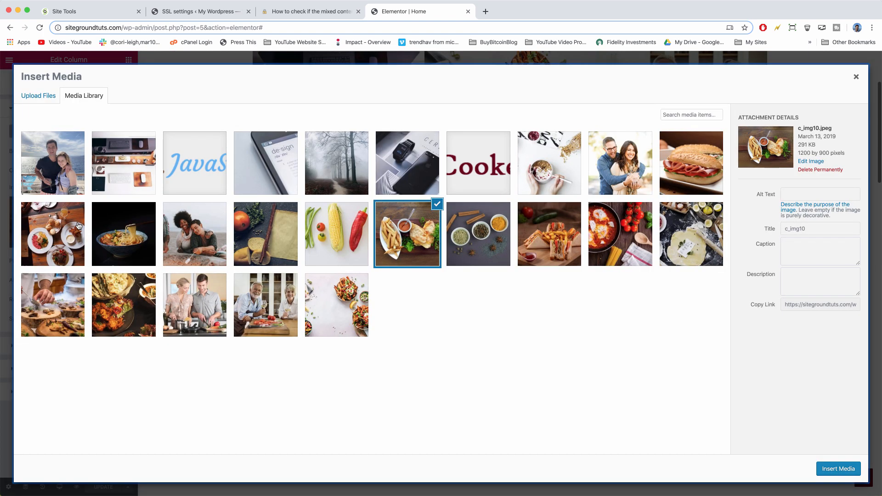
mouse_move(482, 250)
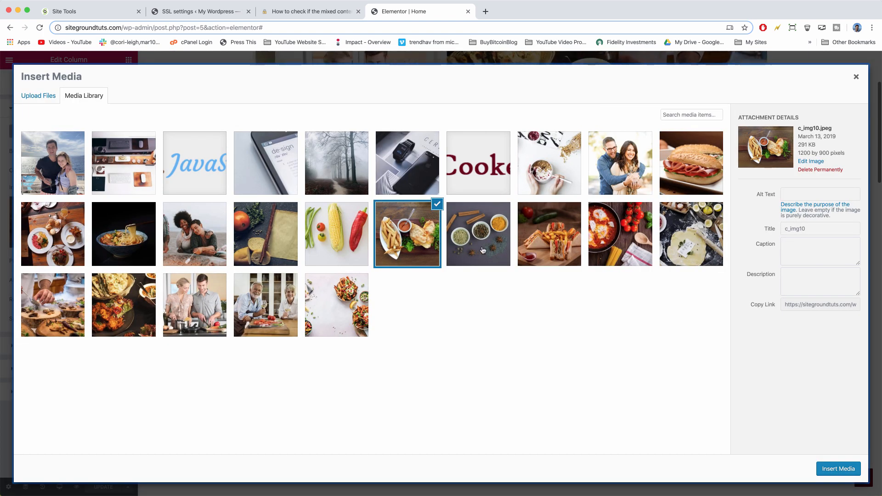
left_click(478, 234)
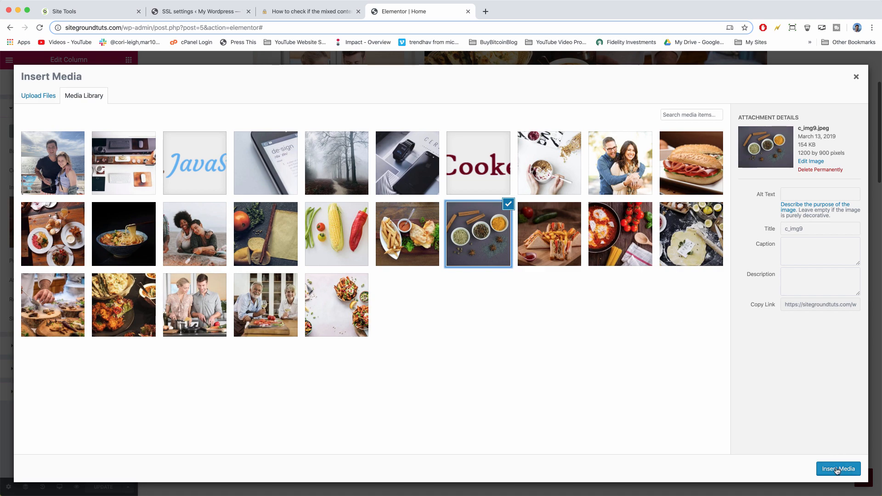
left_click(838, 469)
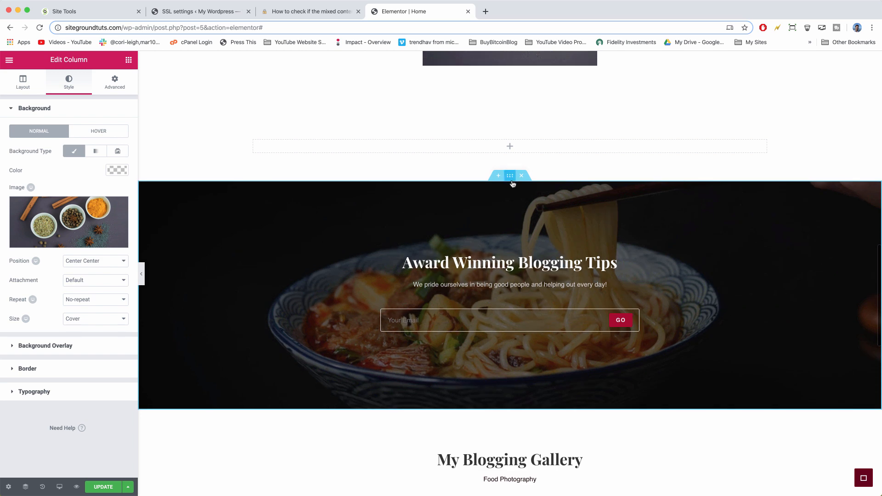
Set the Award Winning section's background to the food flat-lay photo c_img1, then start a new browser tab
left_click(510, 175)
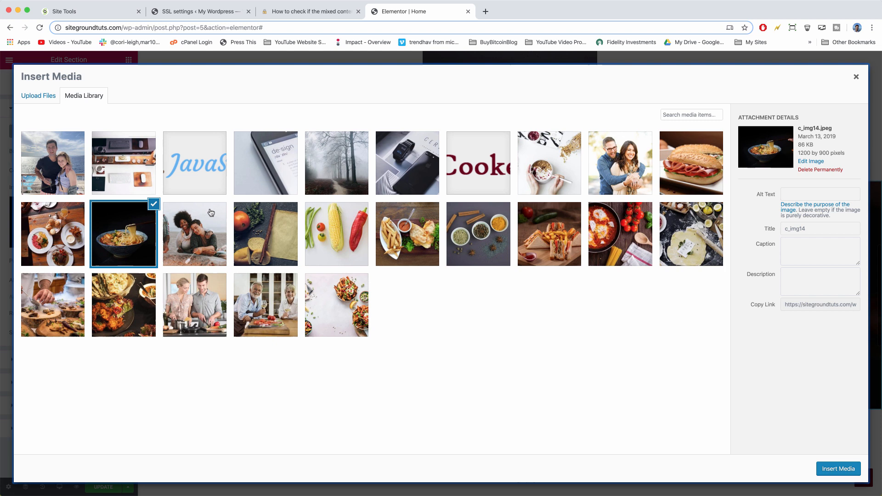
left_click(336, 305)
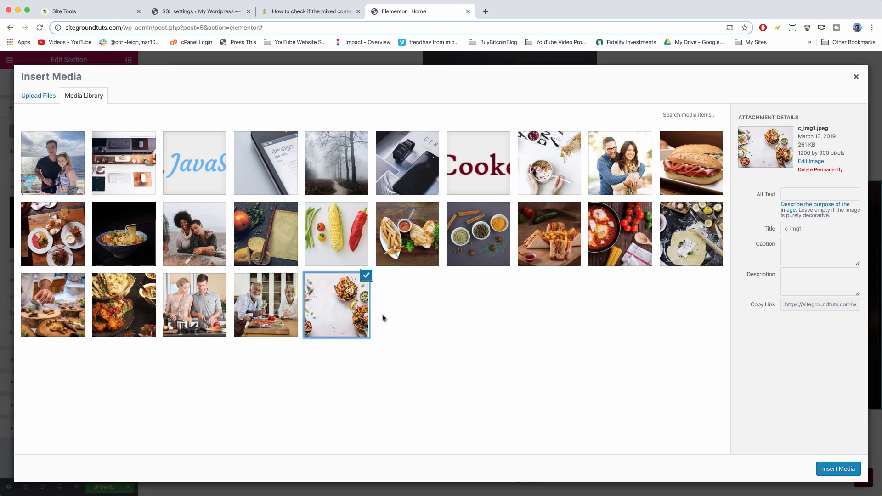
left_click(839, 469)
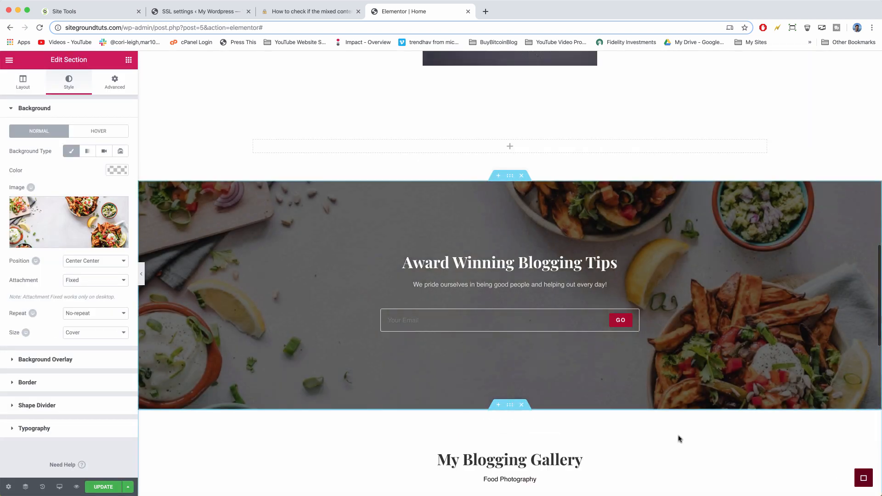
left_click(103, 487)
type("site")
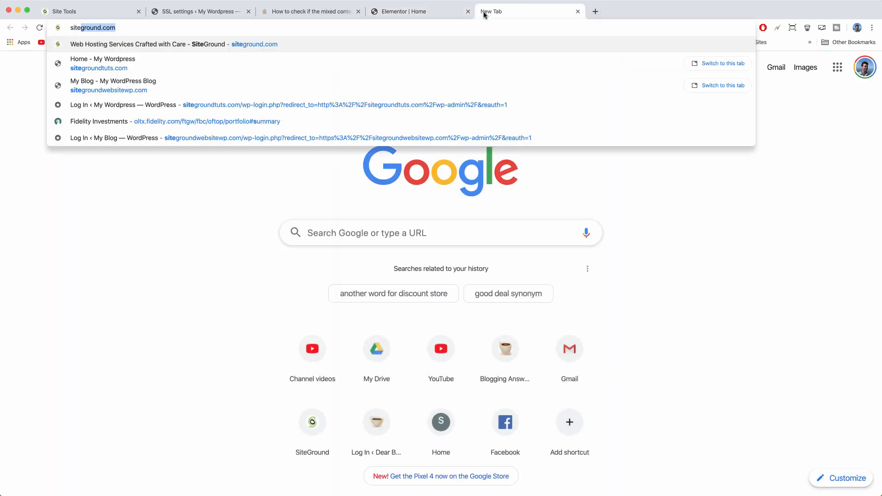
Load sitegroundtuts.com and confirm the padlock reports Connection is secure
left_click(102, 63)
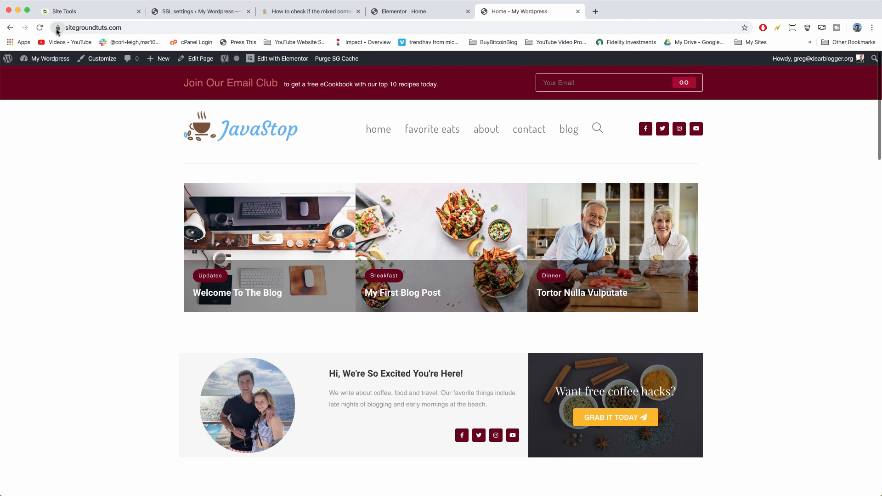
left_click(57, 27)
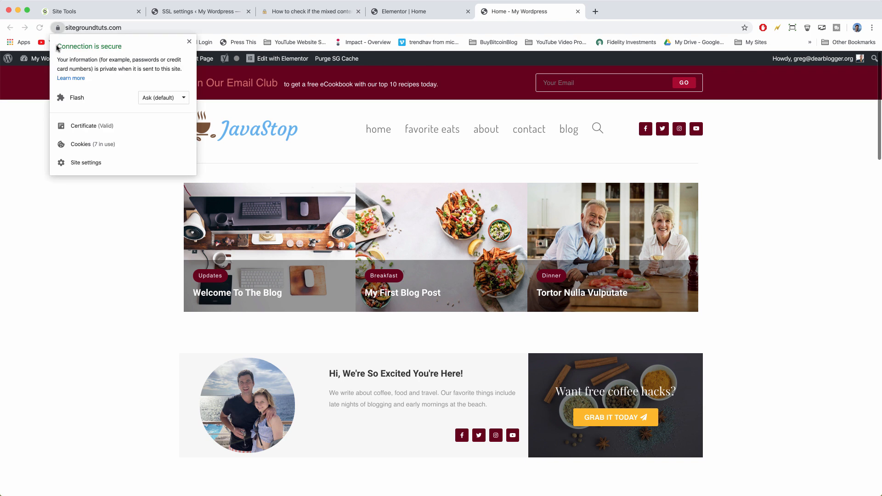
left_click(300, 311)
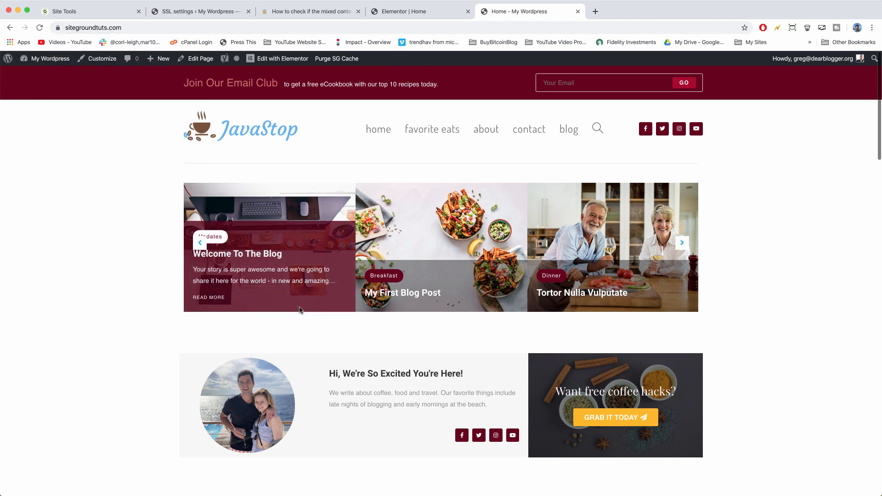
scroll("down", 3)
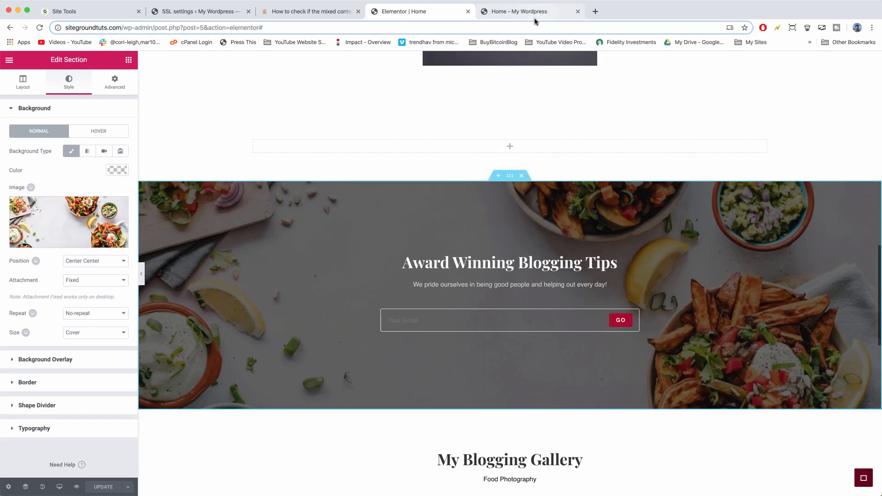
Browse the live homepage up and down to review the new images
left_click(530, 11)
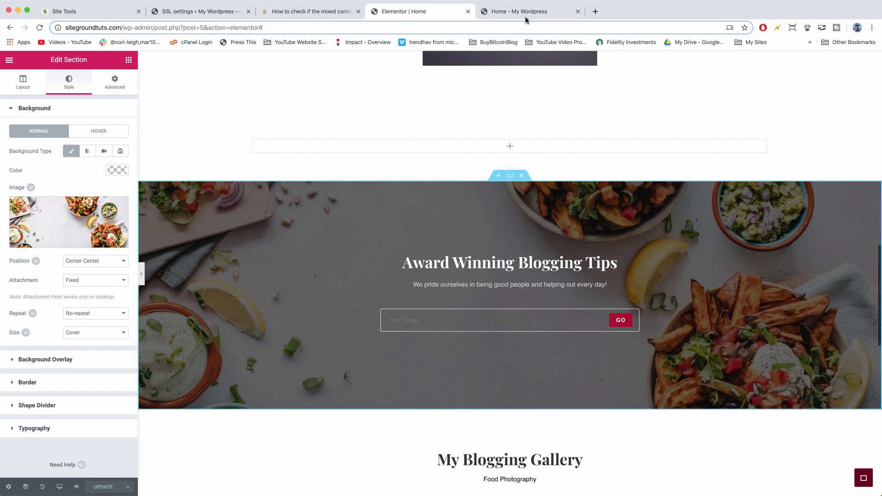
left_click(529, 11)
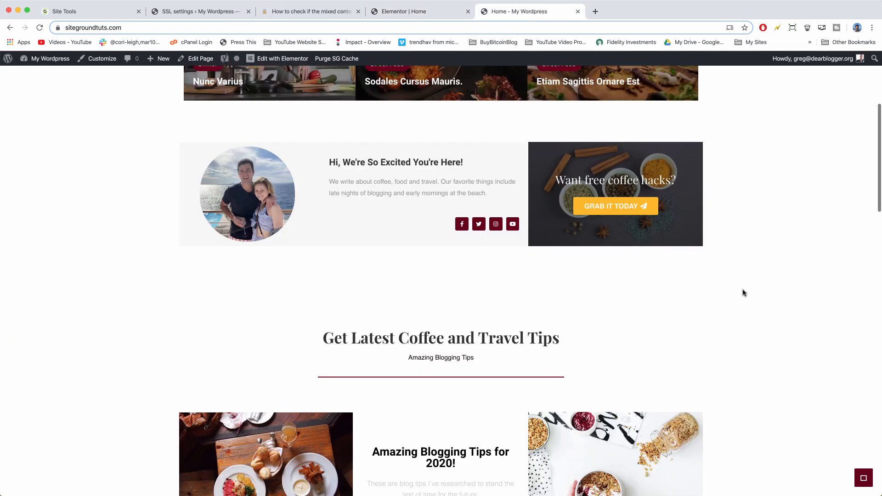
scroll("down", 3)
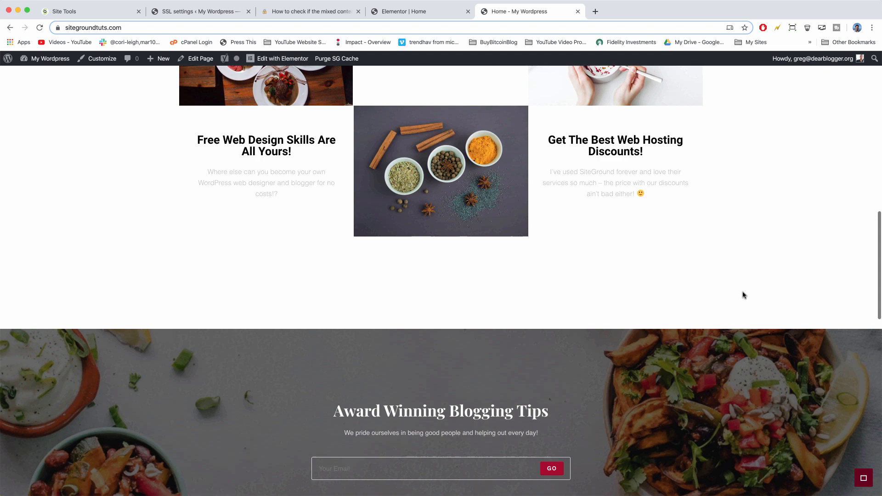
scroll("down", 3)
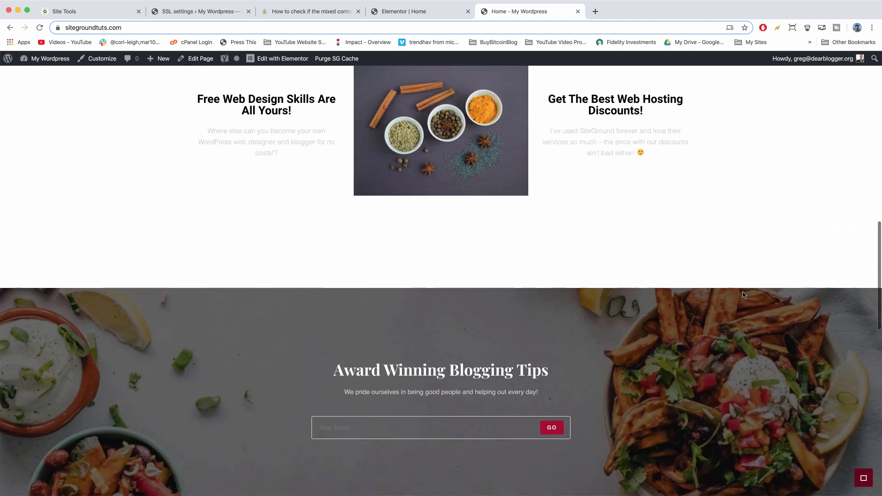
scroll("up", 3)
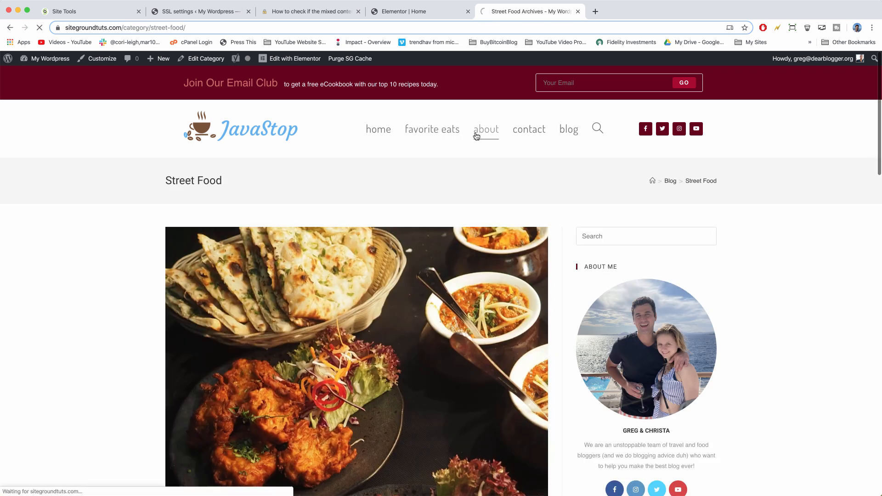
Visit the About, Contact and Blog pages from the site menu
left_click(485, 130)
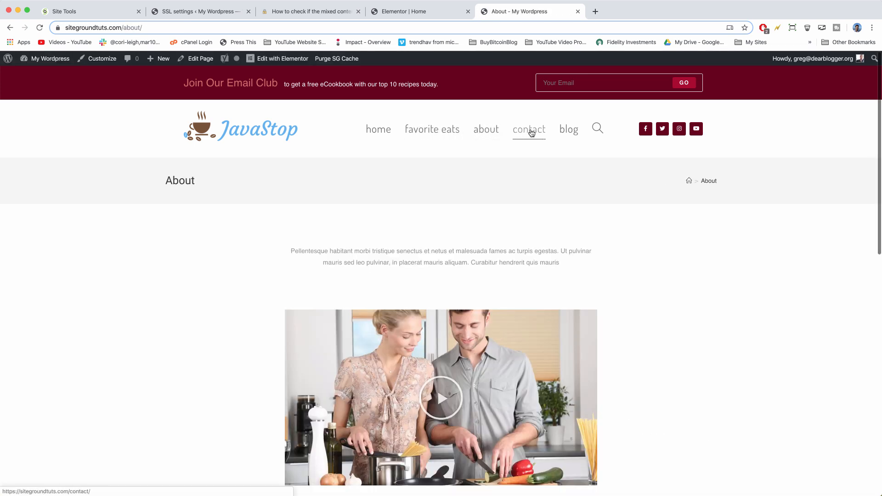
left_click(529, 129)
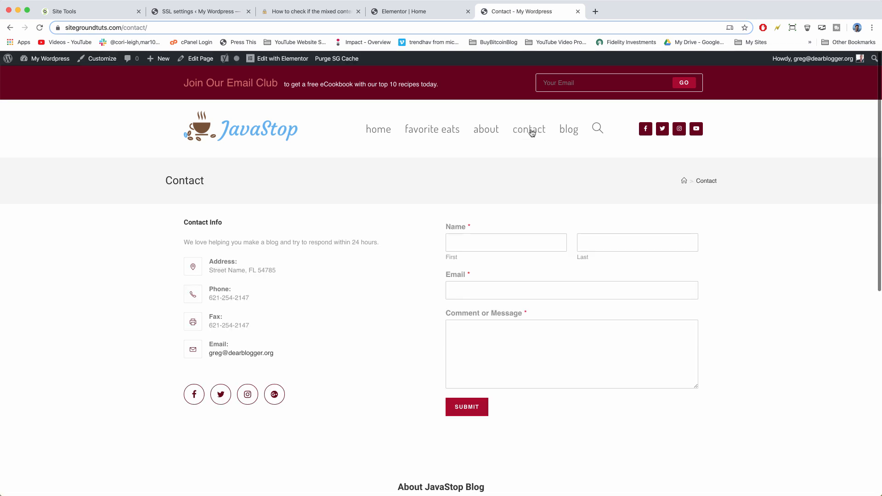
left_click(568, 129)
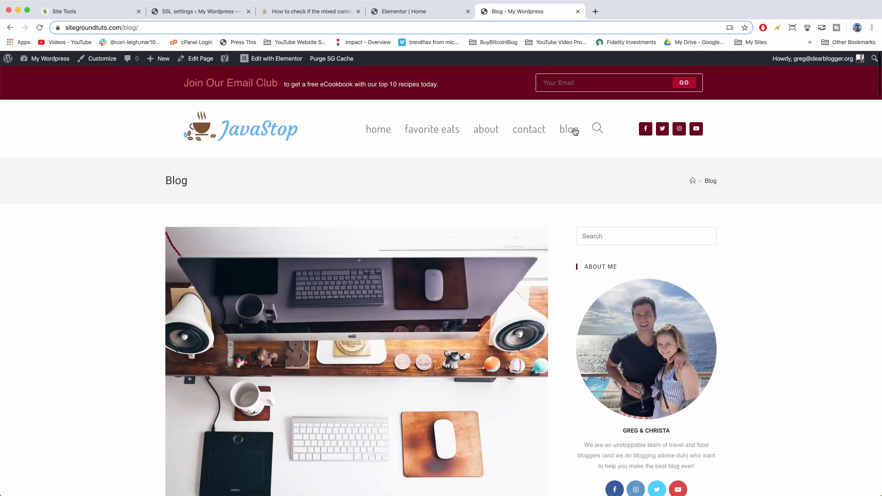